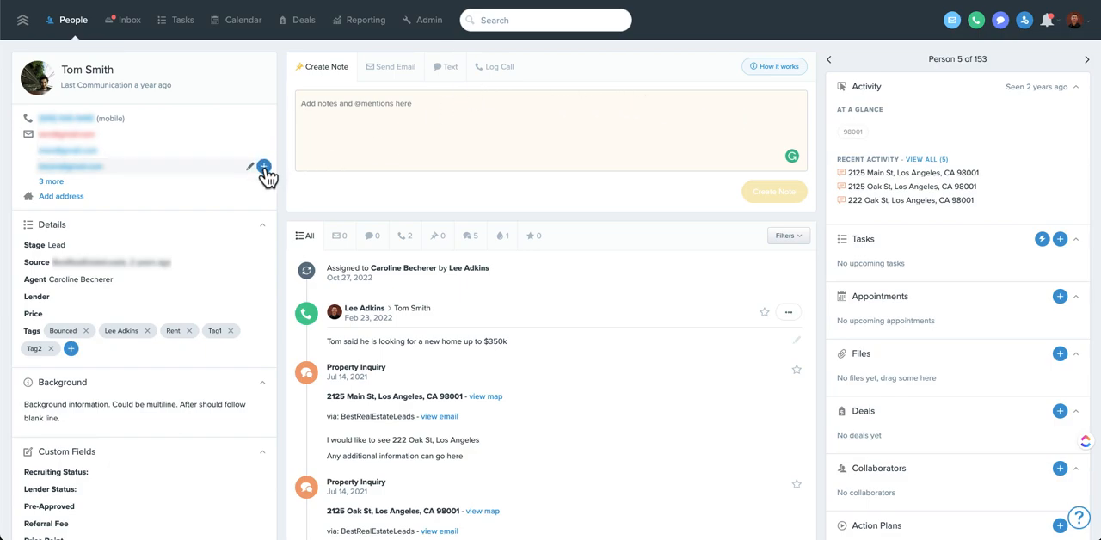
Step: Show the People list filtered to contacts whose Recruiting Status is not empty
scroll(down, 3)
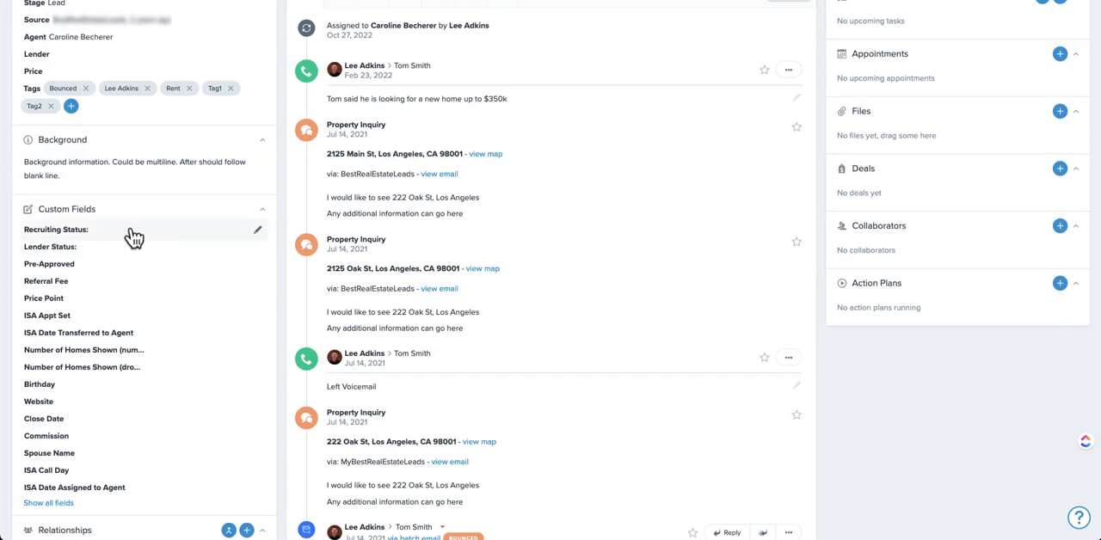
mouse_move(251, 213)
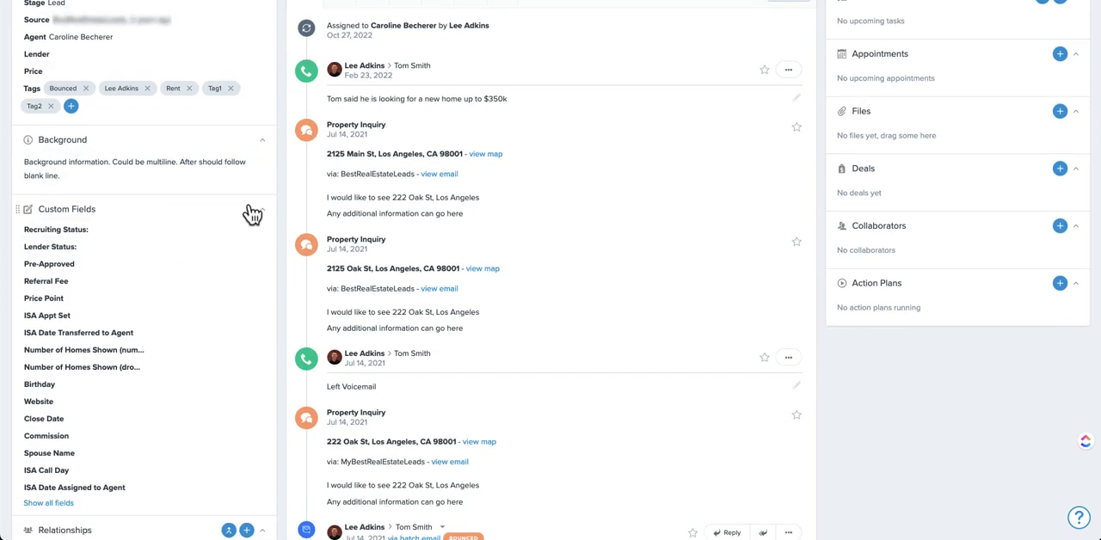
mouse_move(265, 216)
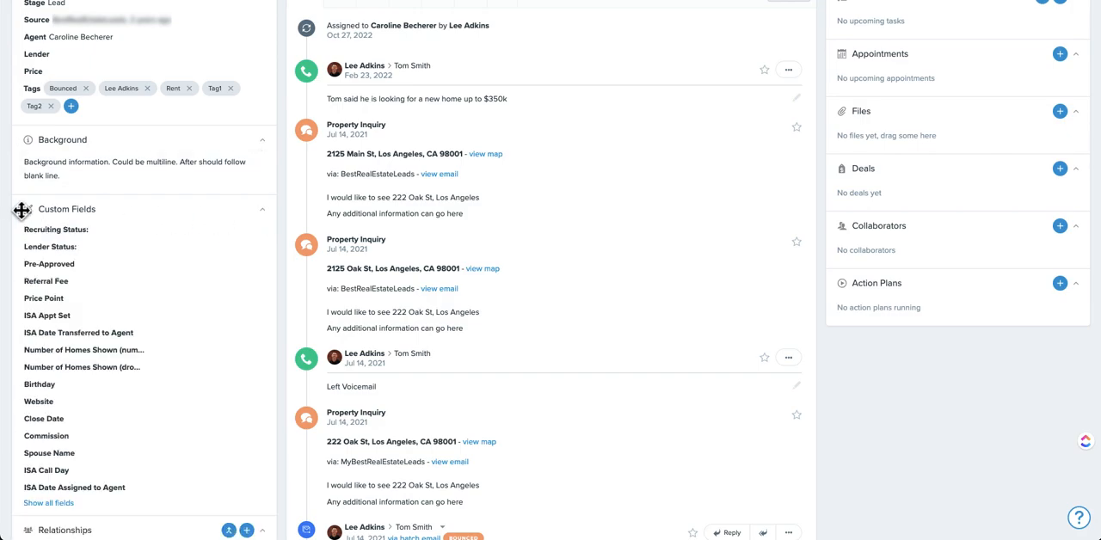
mouse_move(151, 216)
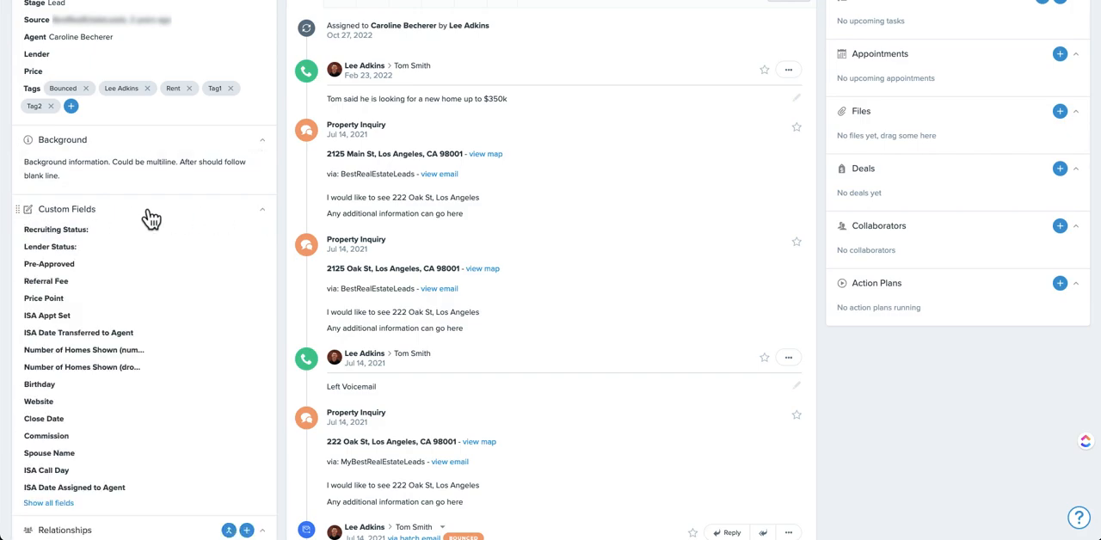
scroll(down, 3)
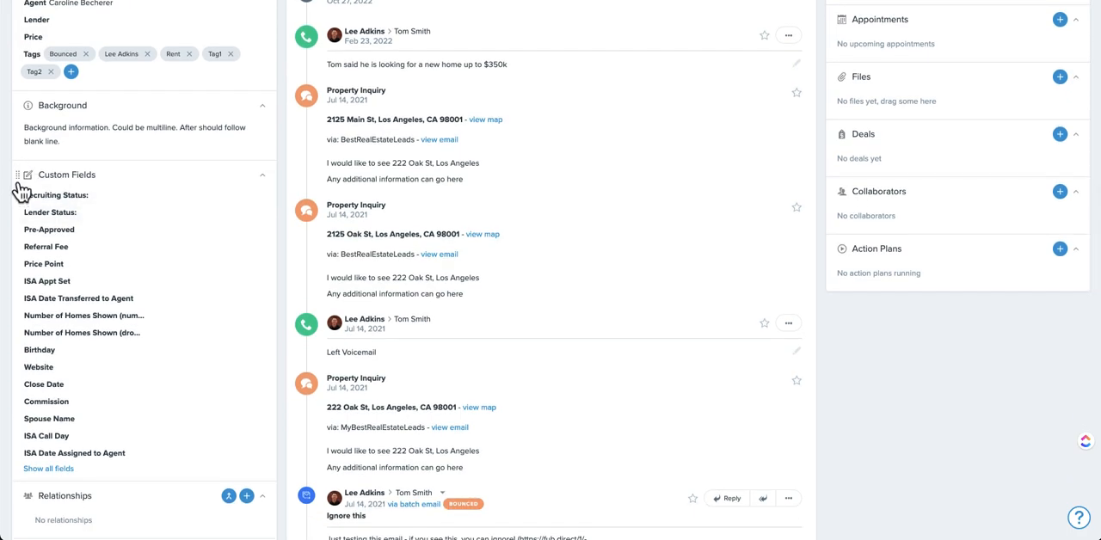
click(262, 105)
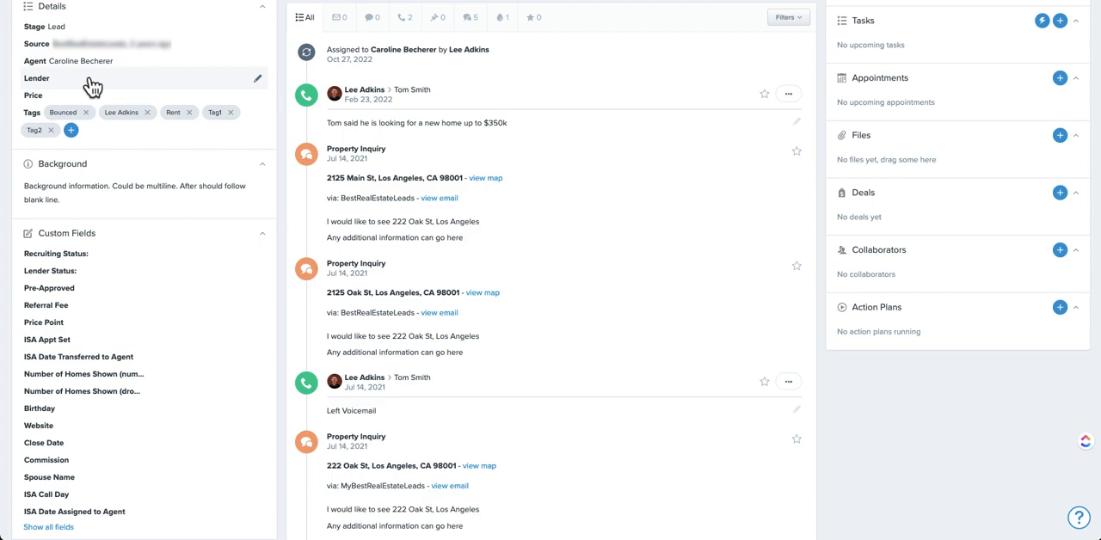
mouse_move(117, 282)
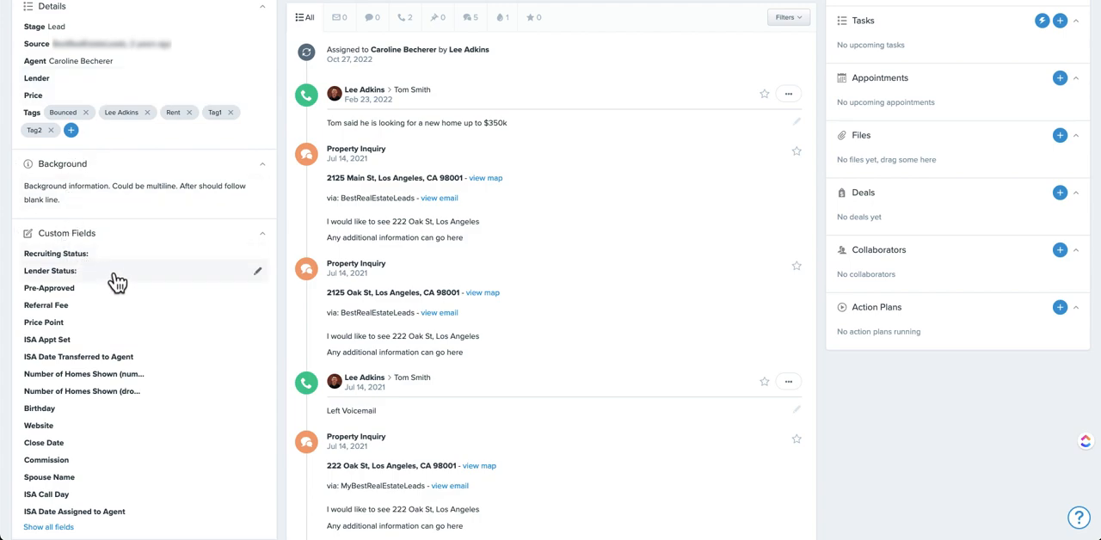
scroll(down, 3)
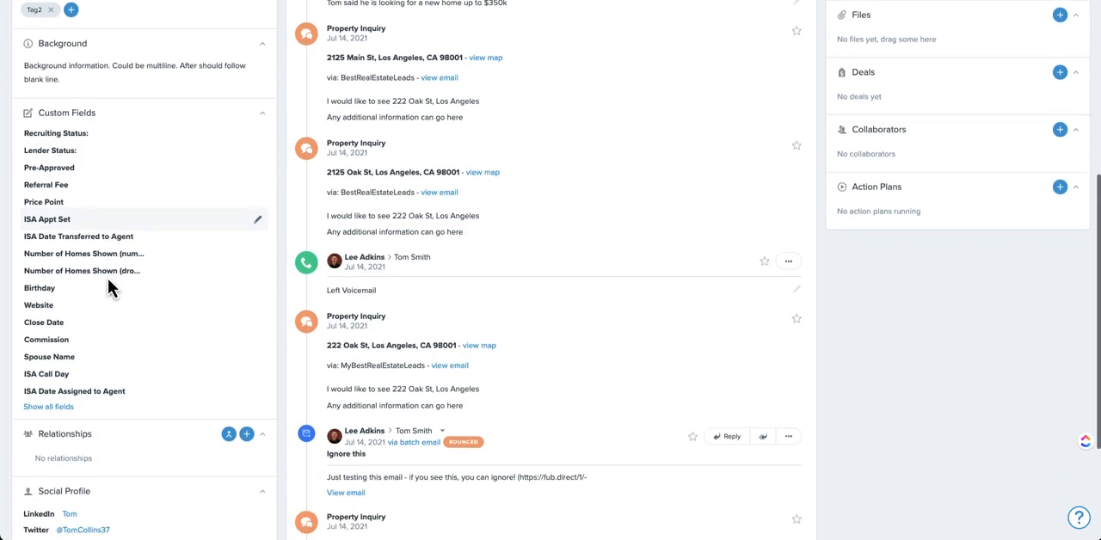
scroll(down, 3)
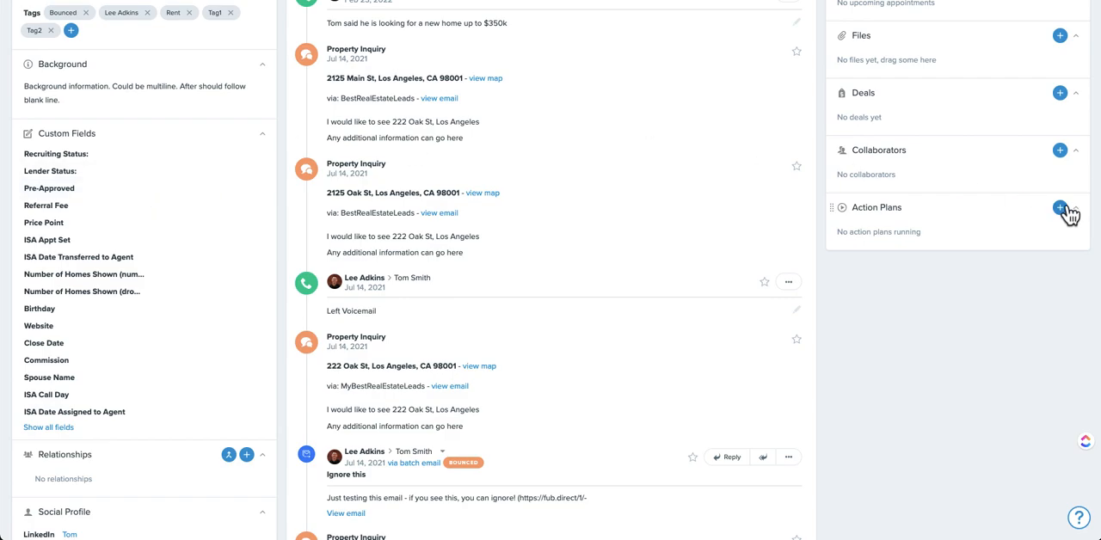
mouse_move(100, 162)
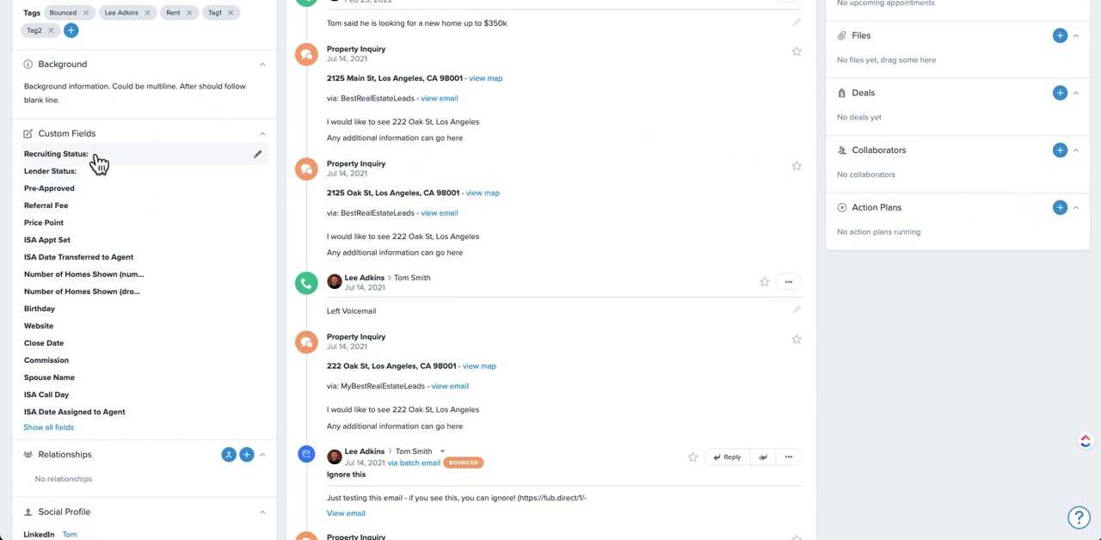
mouse_move(134, 162)
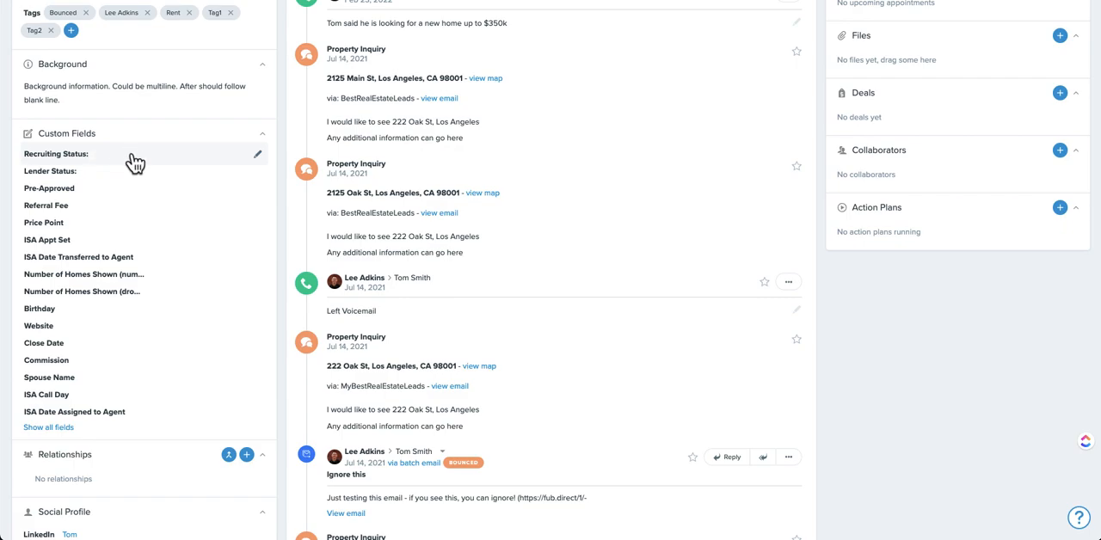
mouse_move(113, 210)
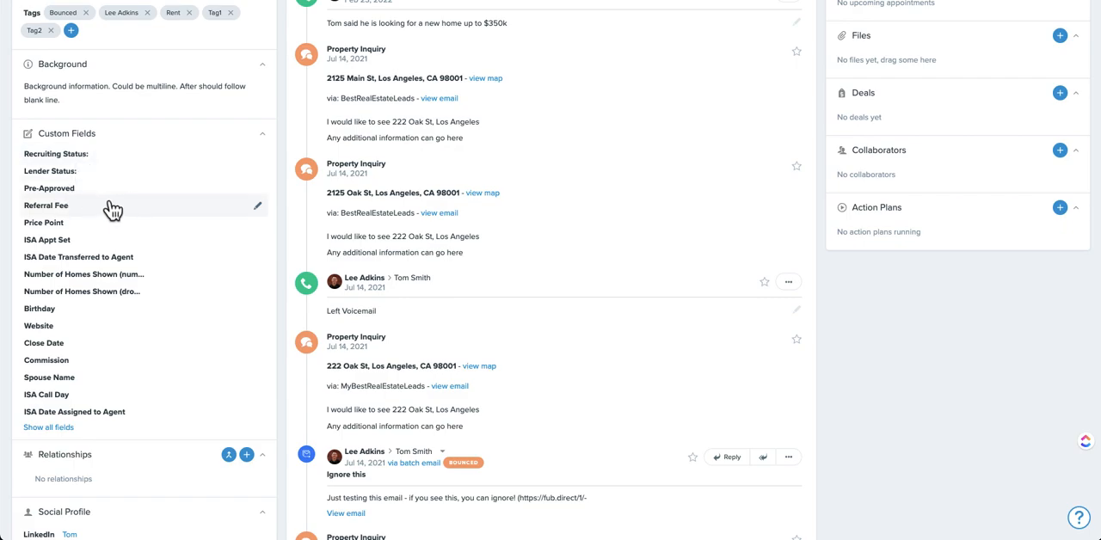
mouse_move(127, 207)
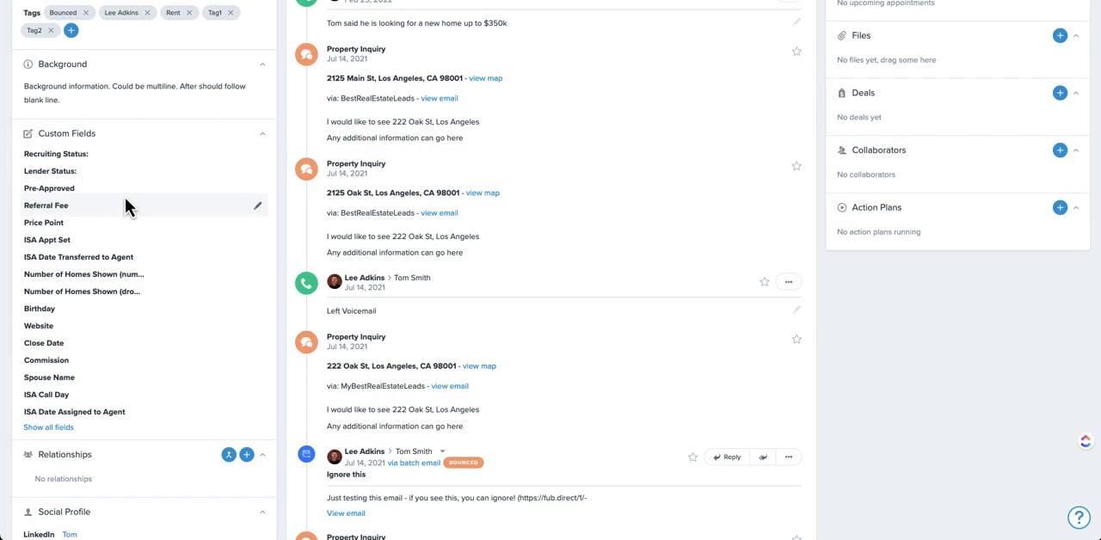
mouse_move(57, 315)
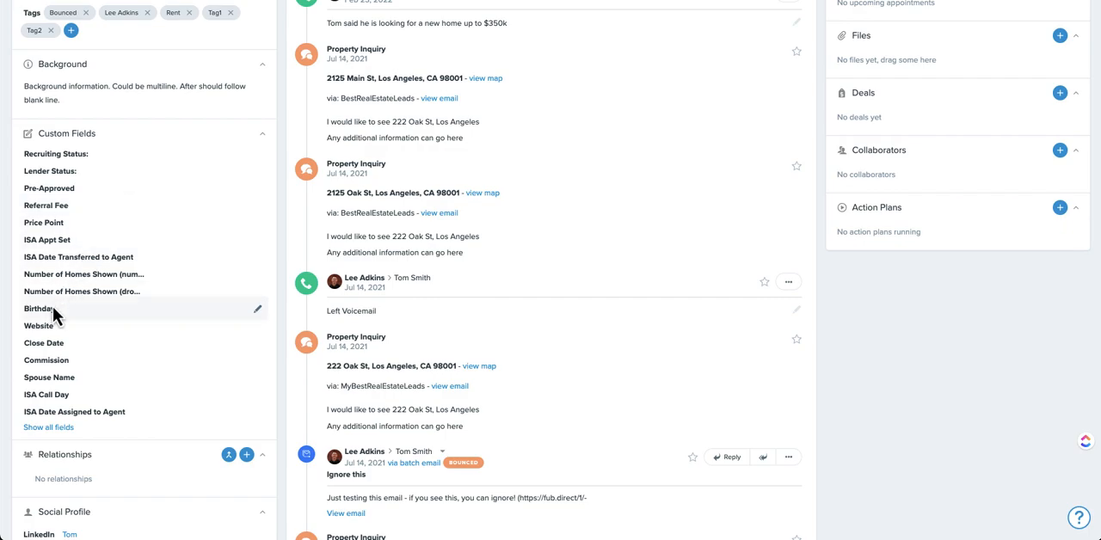
mouse_move(69, 320)
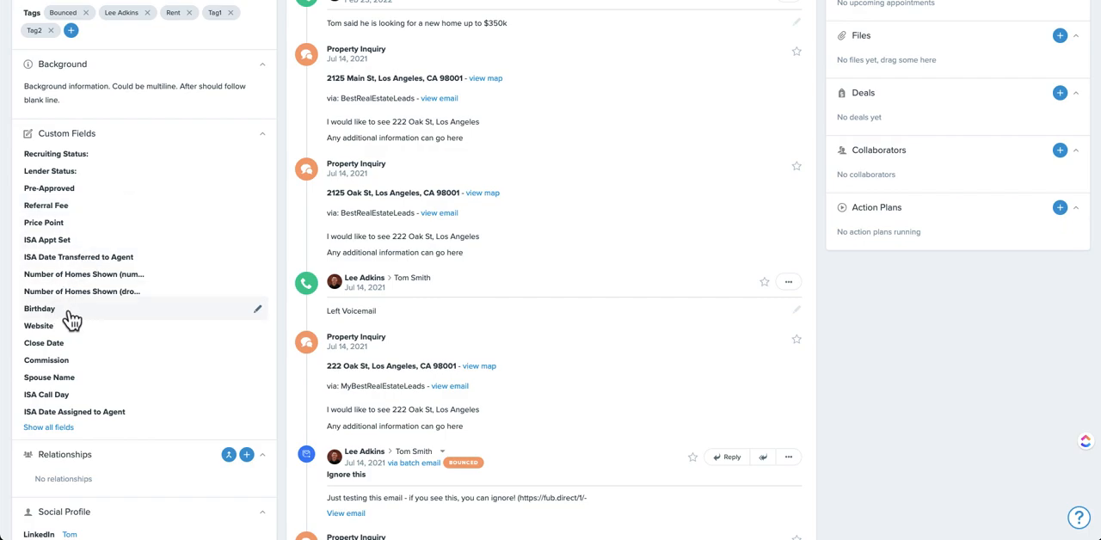
mouse_move(93, 320)
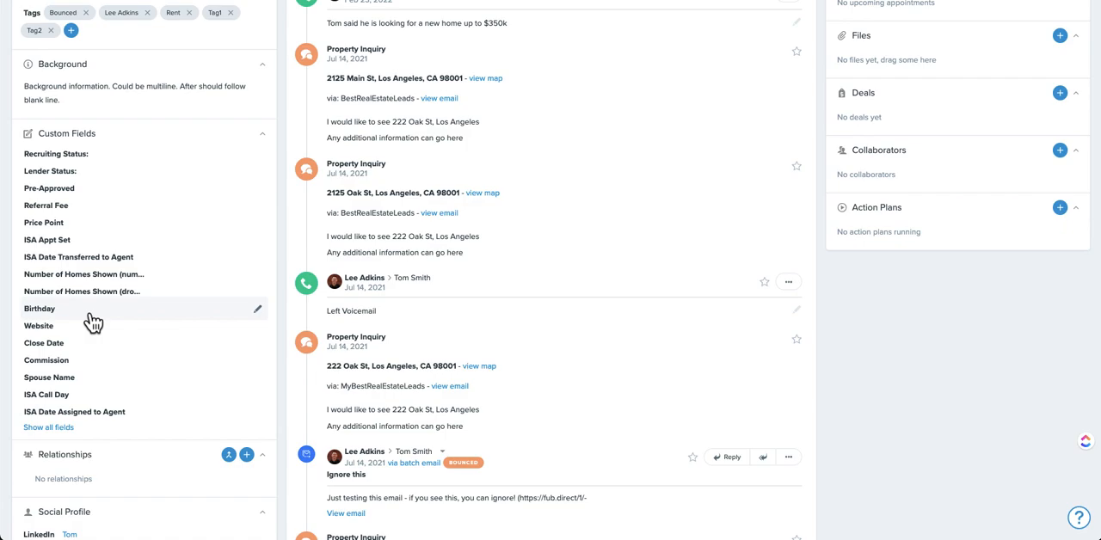
mouse_move(90, 353)
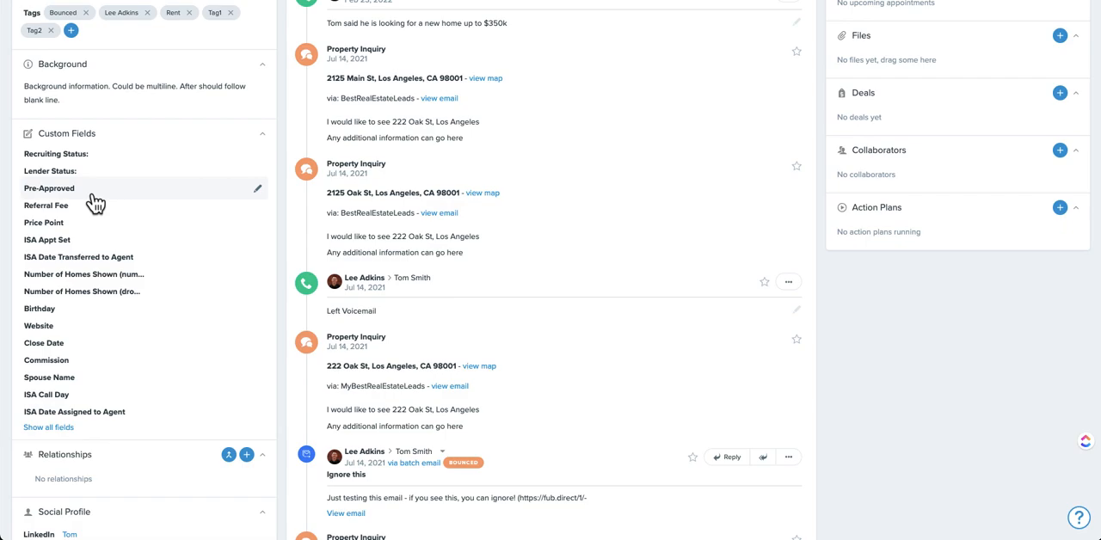
mouse_move(83, 163)
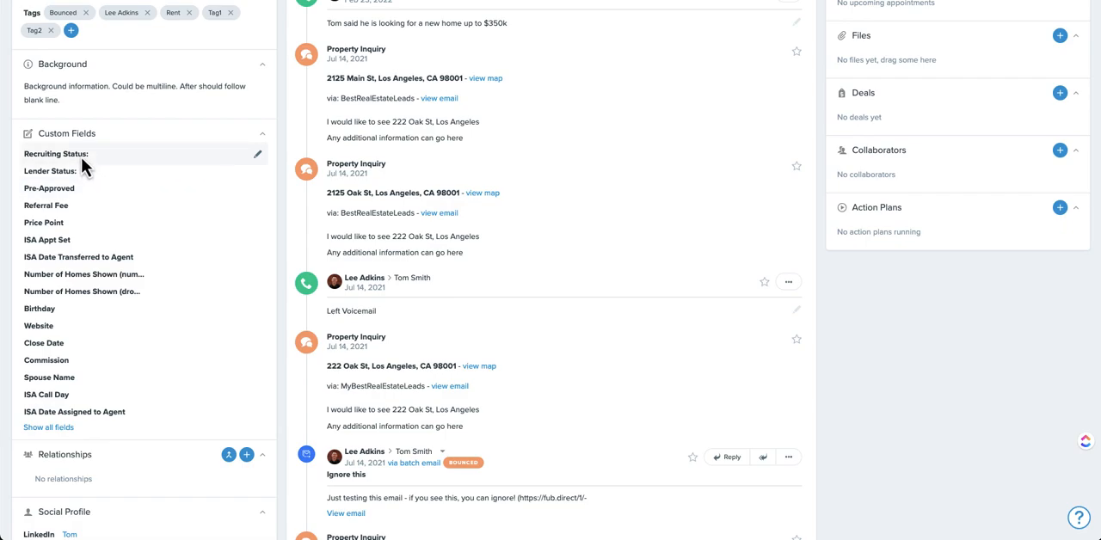
mouse_move(60, 205)
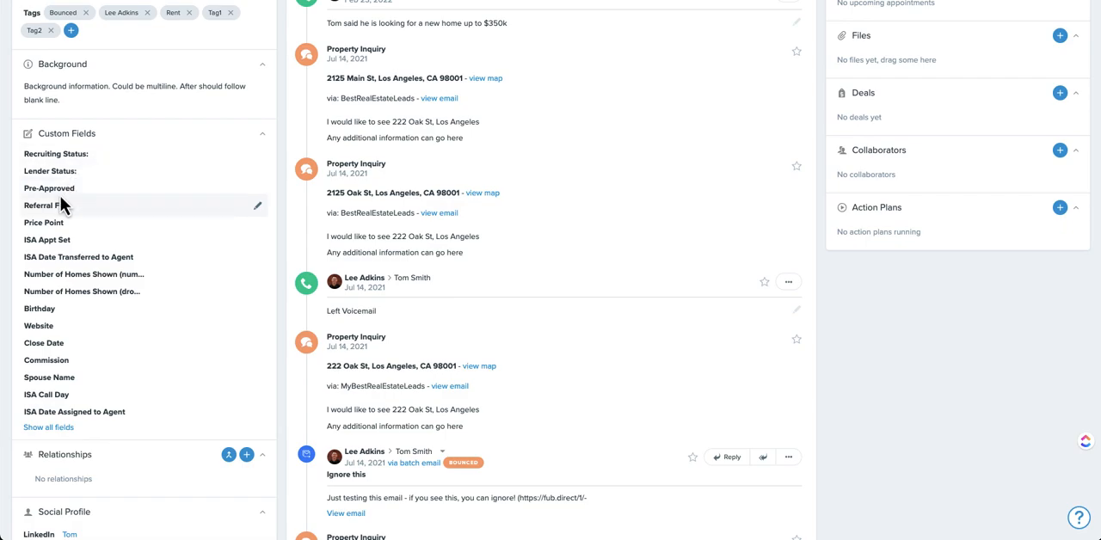
mouse_move(95, 188)
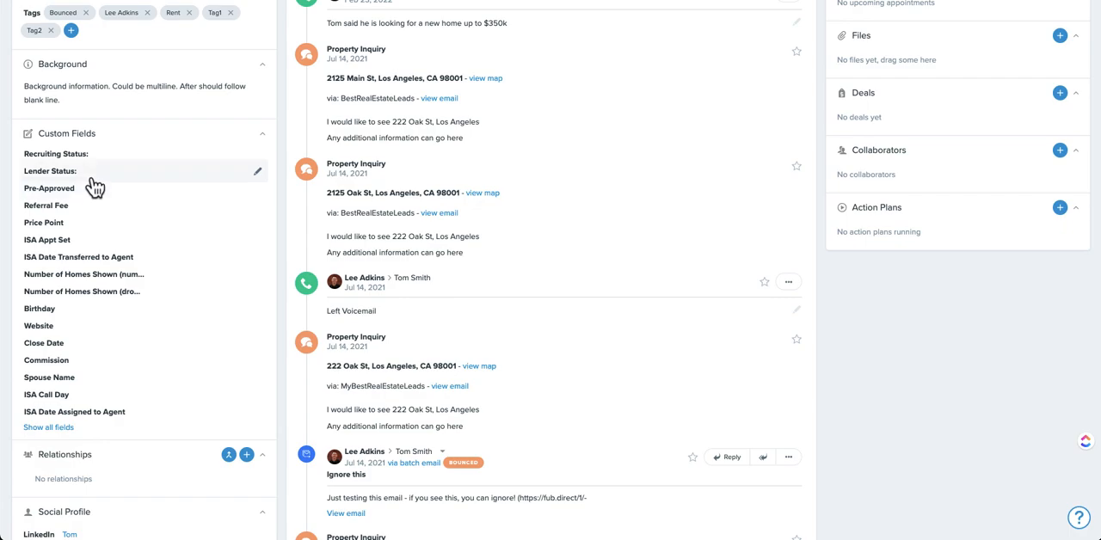
mouse_move(110, 174)
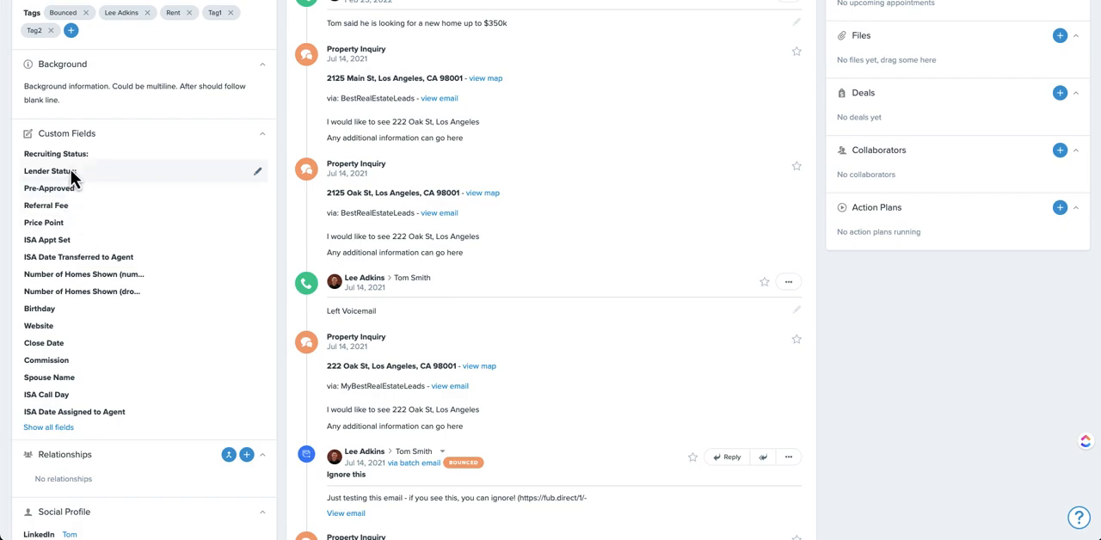
mouse_move(96, 206)
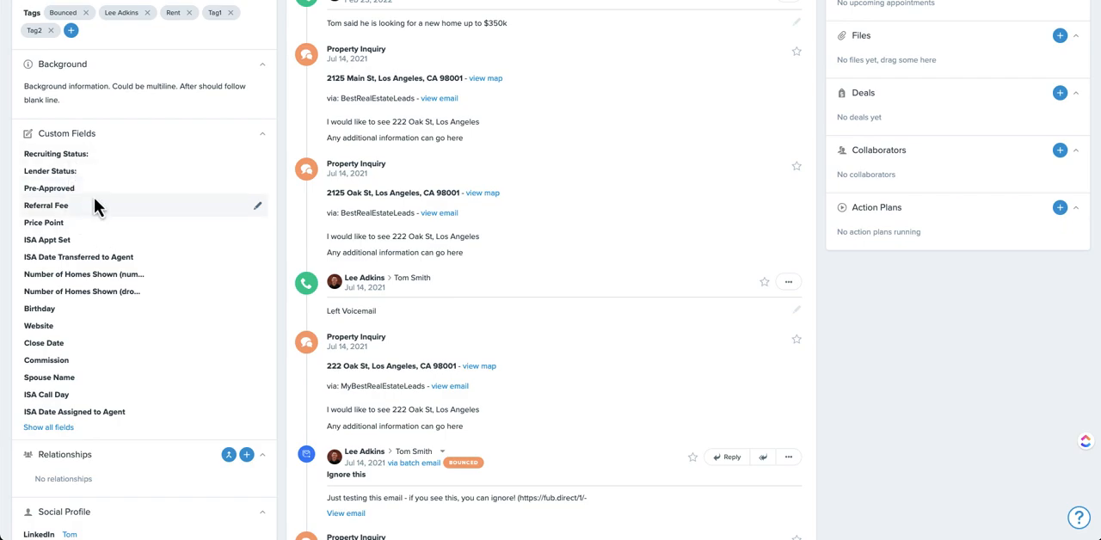
mouse_move(100, 232)
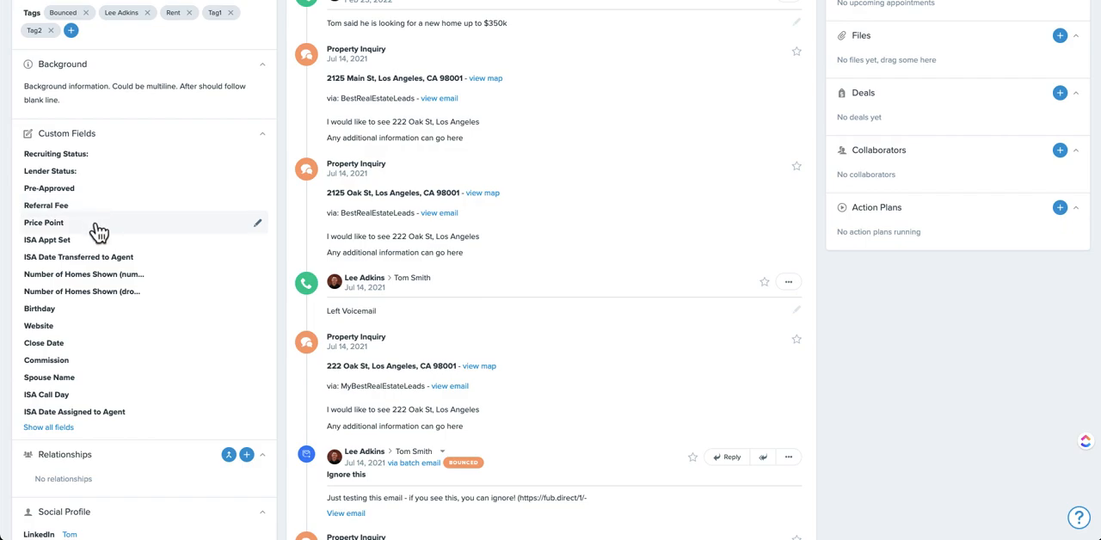
mouse_move(100, 238)
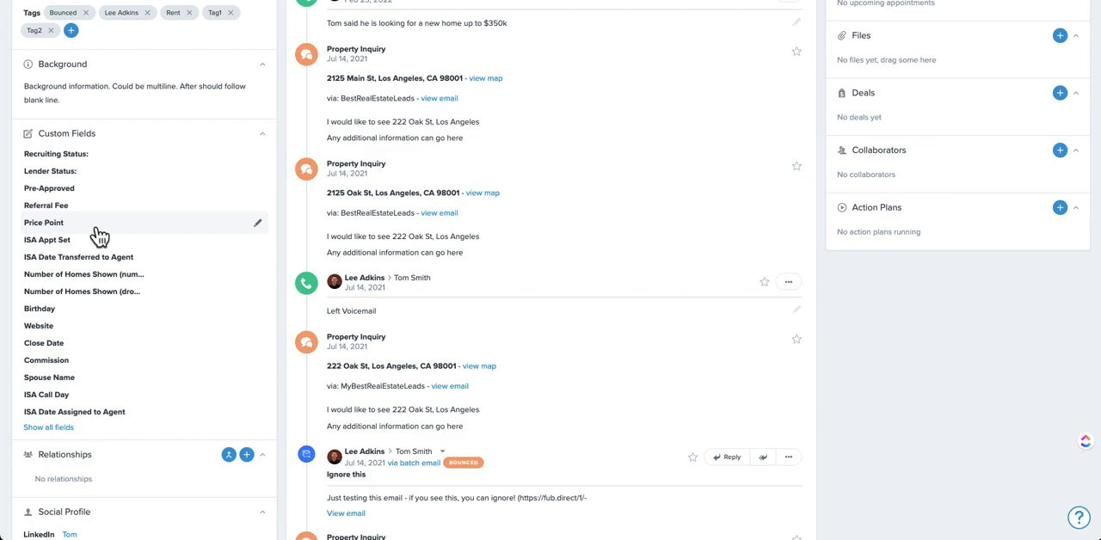
mouse_move(93, 246)
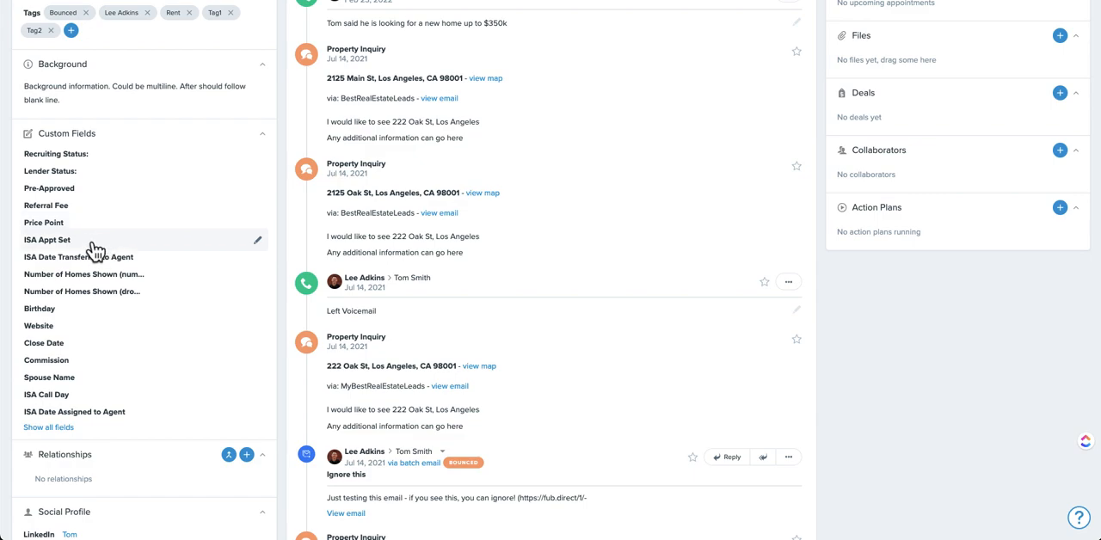
mouse_move(176, 247)
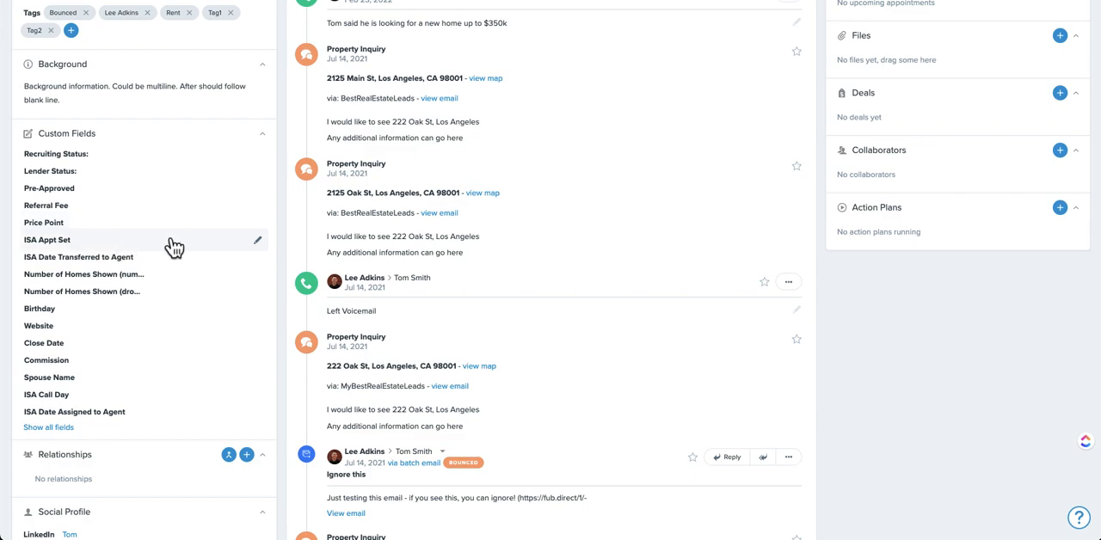
mouse_move(120, 259)
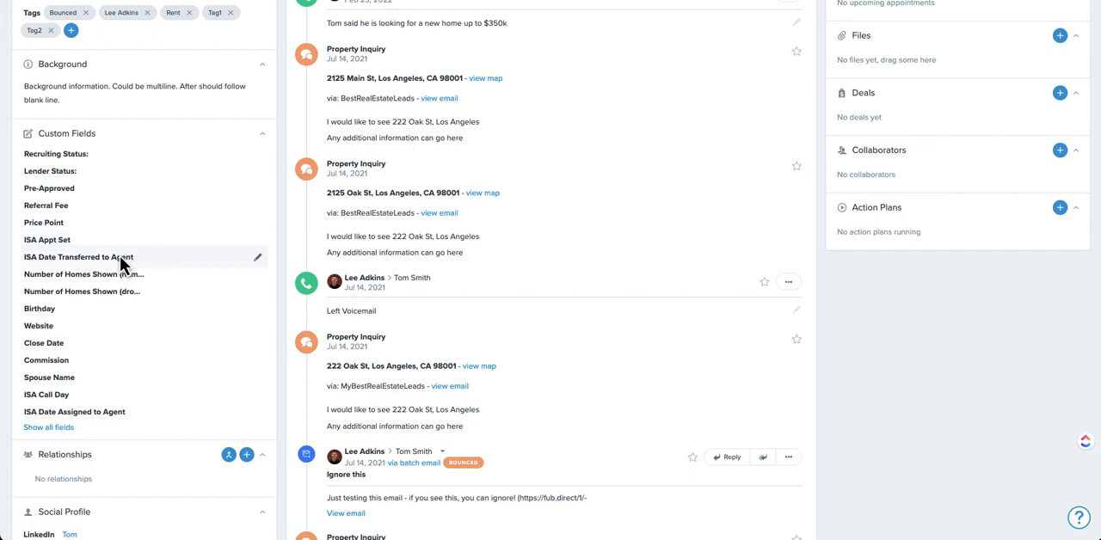
mouse_move(72, 268)
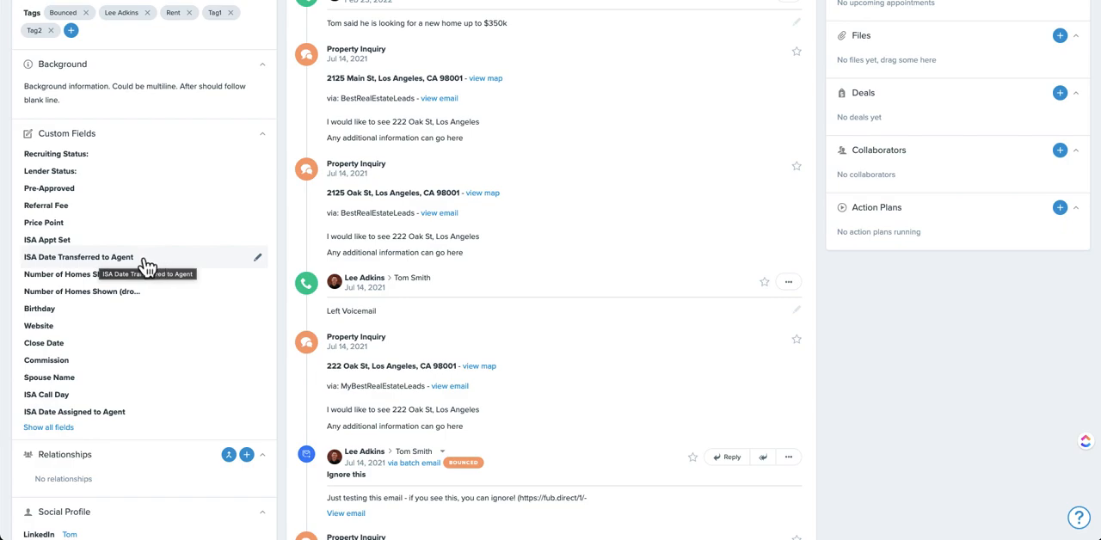
mouse_move(101, 291)
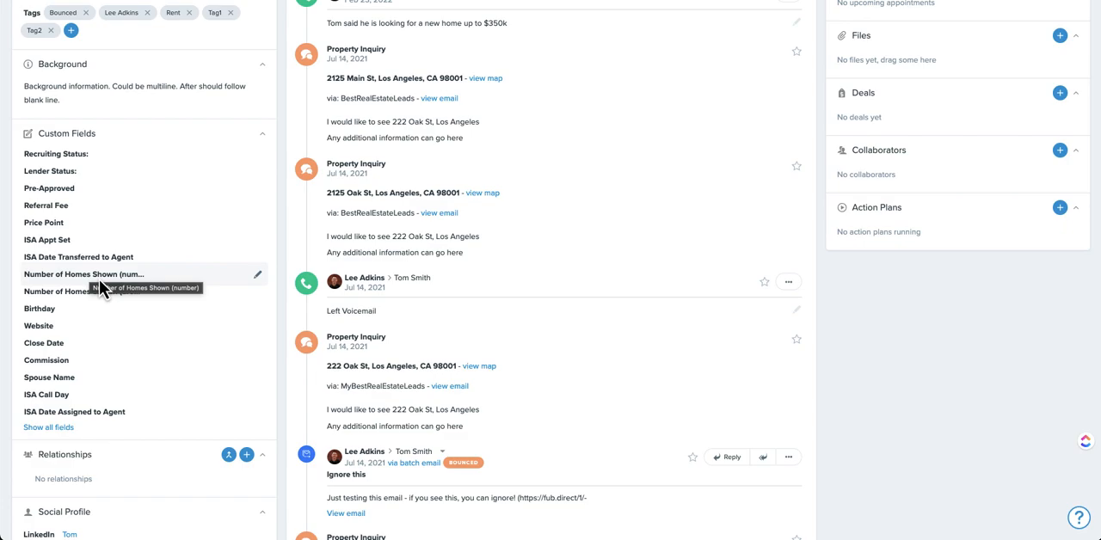
mouse_move(103, 280)
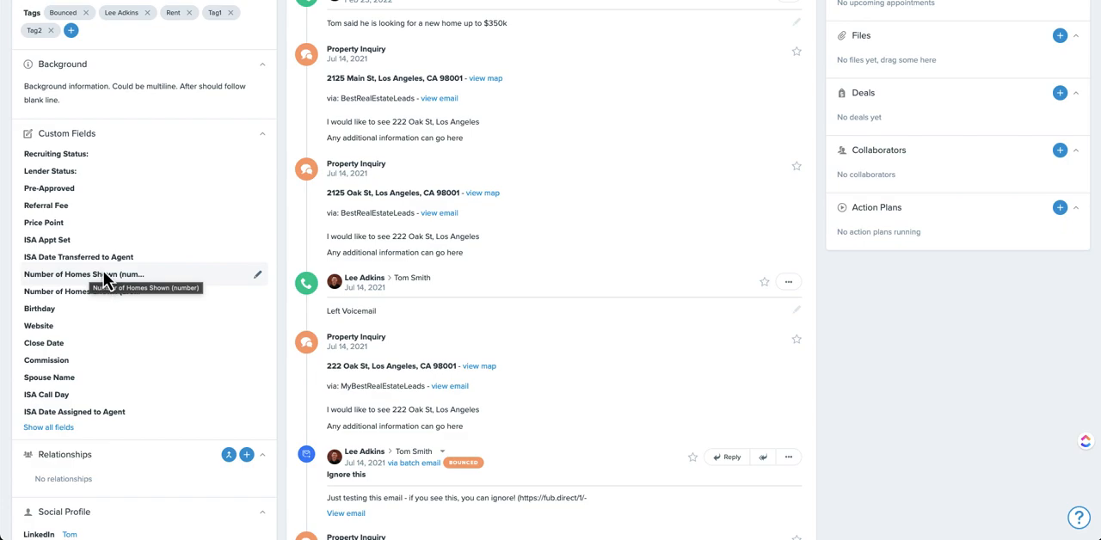
mouse_move(83, 340)
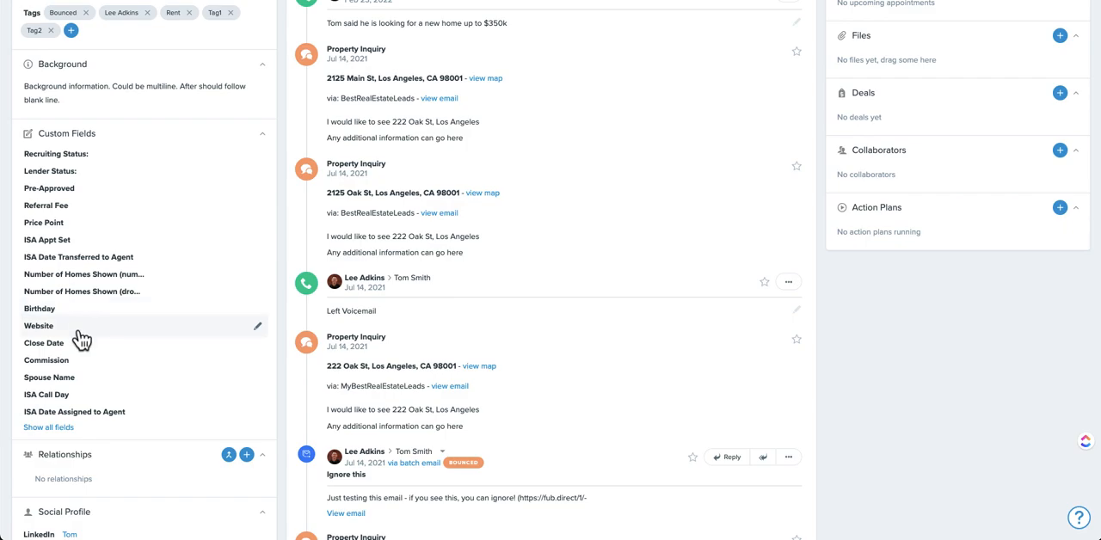
mouse_move(79, 340)
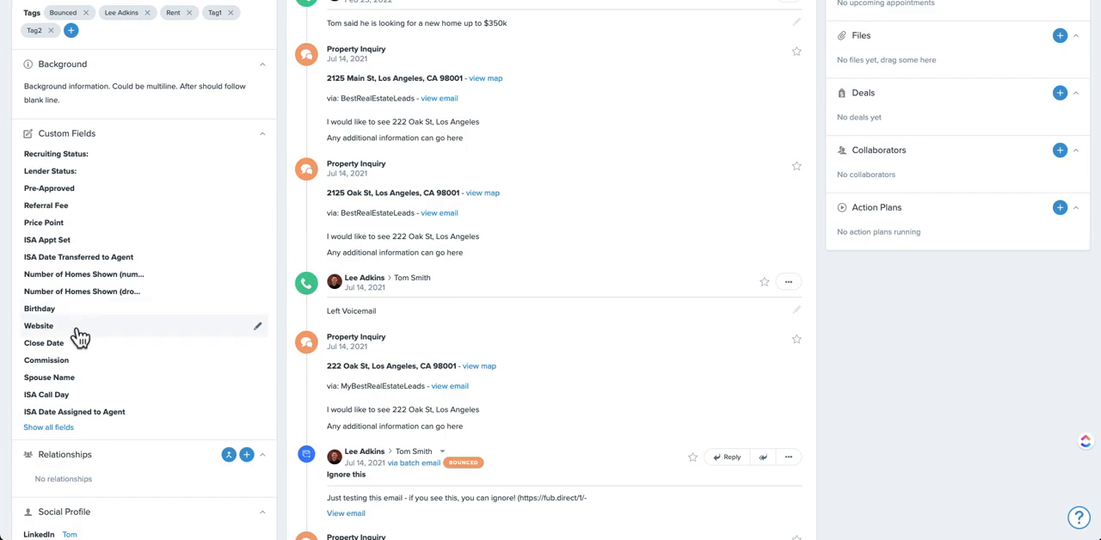
mouse_move(86, 337)
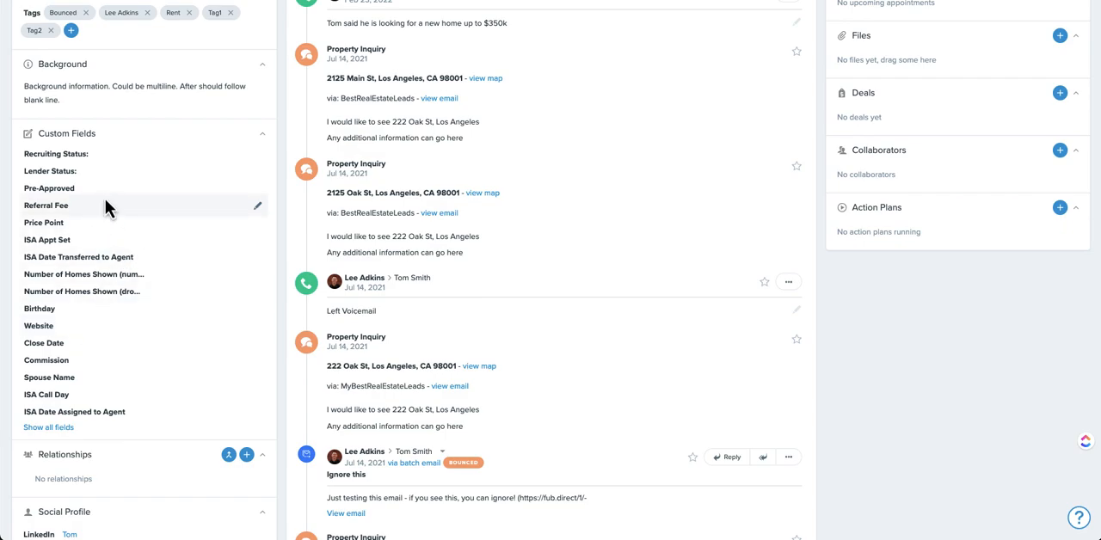
mouse_move(110, 223)
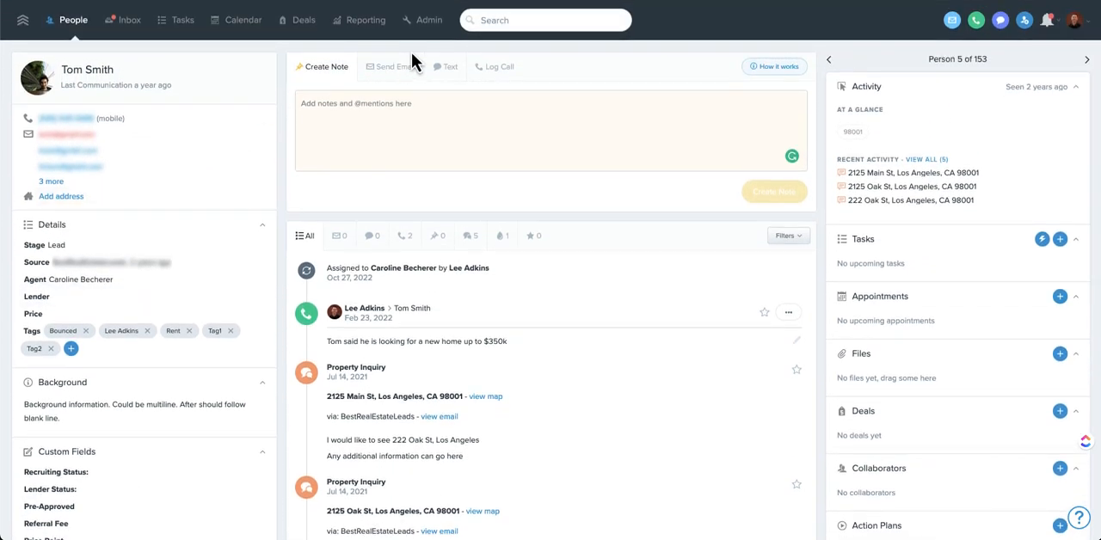
mouse_move(430, 20)
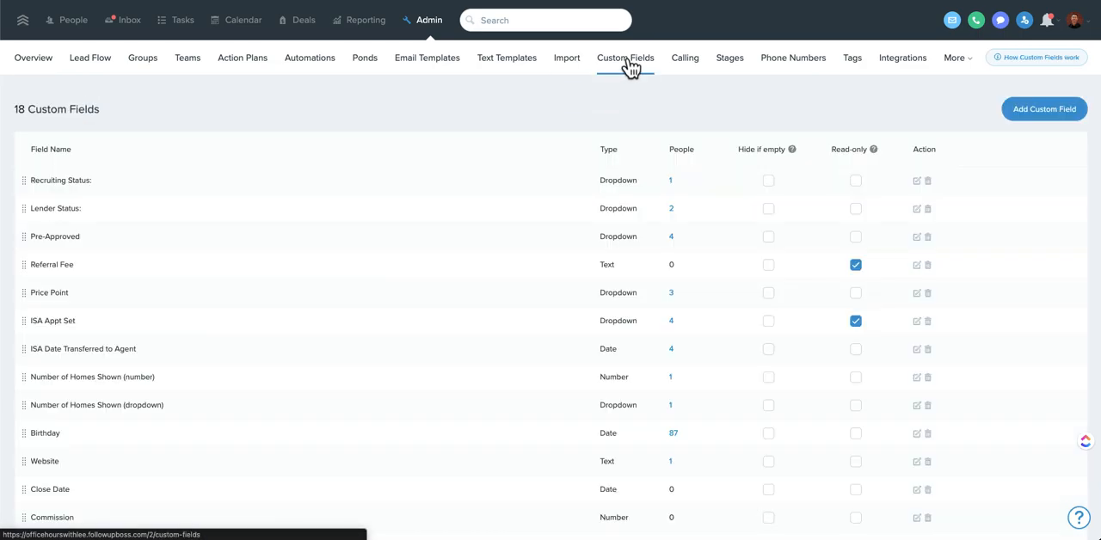
mouse_move(134, 191)
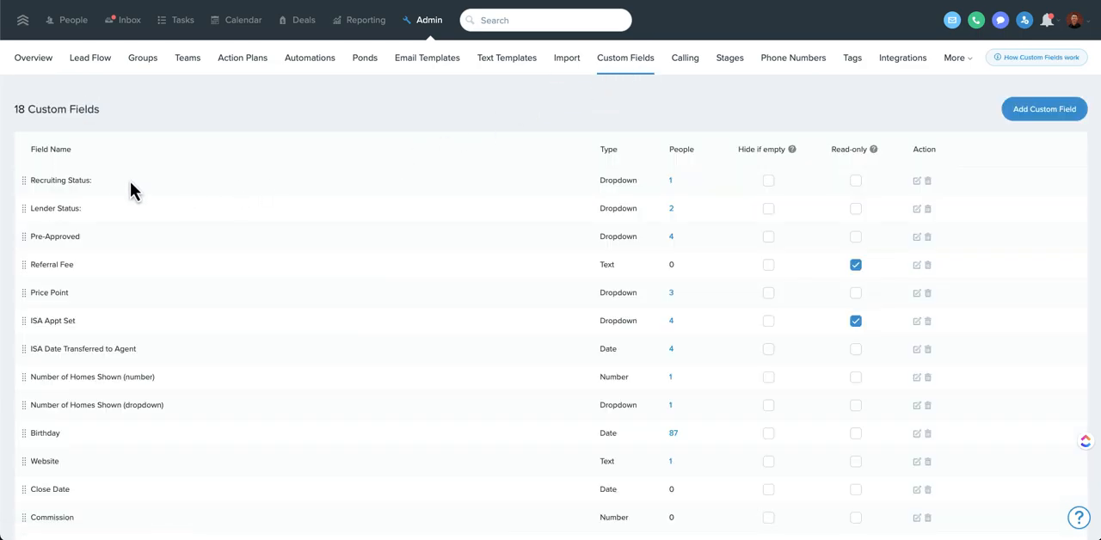
mouse_move(97, 187)
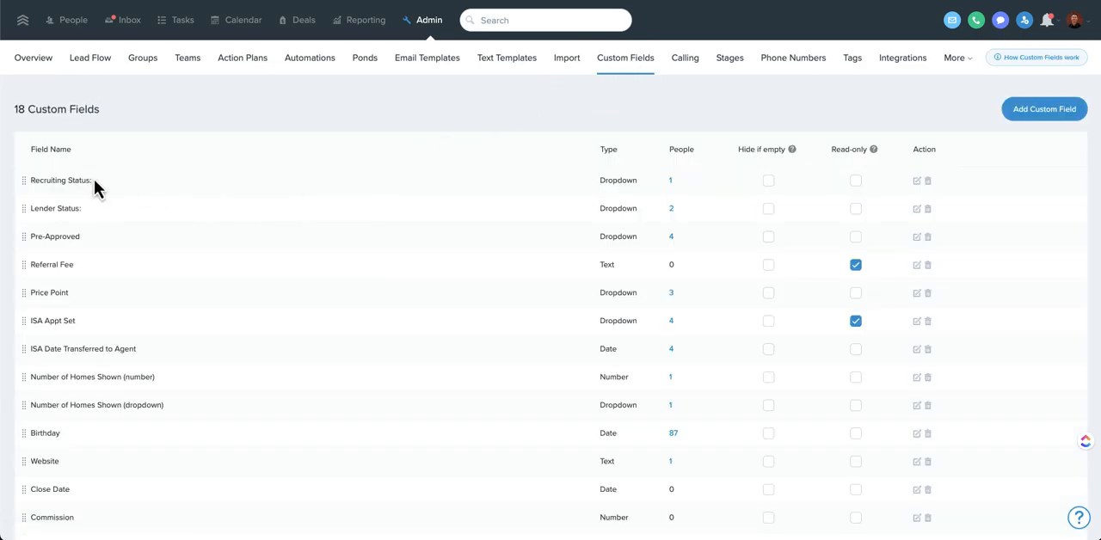
mouse_move(528, 222)
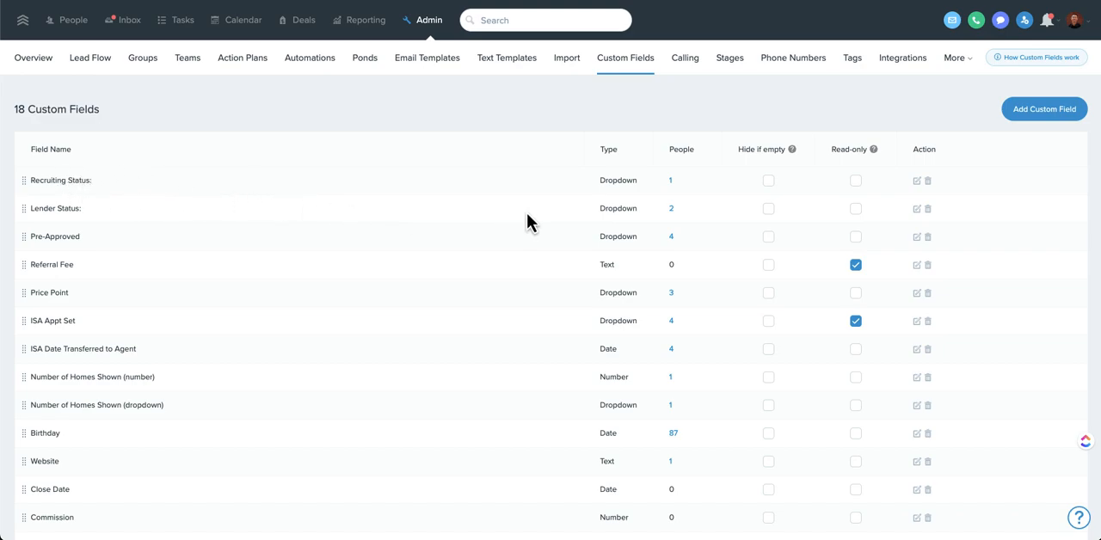
mouse_move(609, 181)
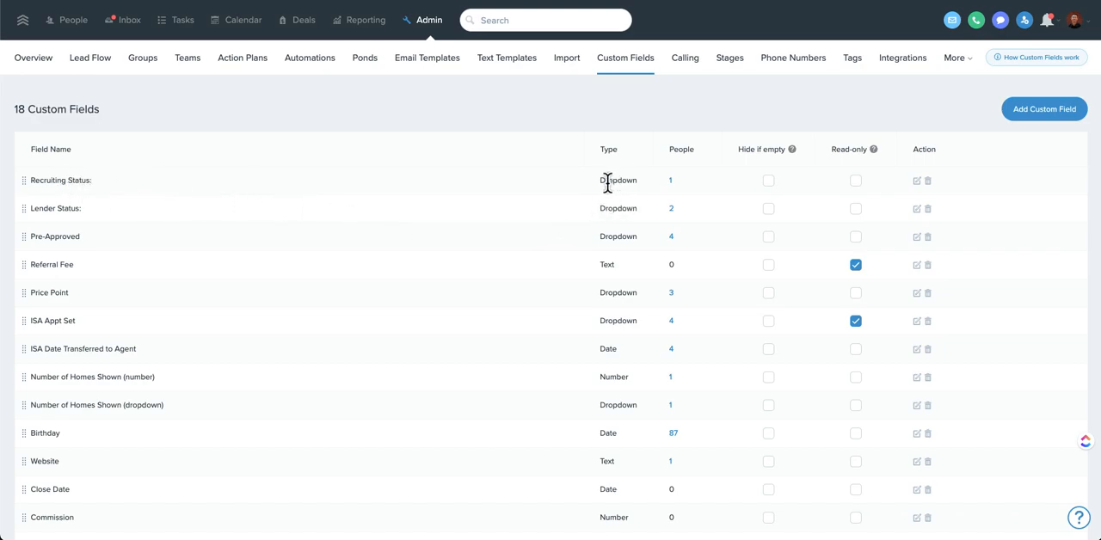
mouse_move(678, 189)
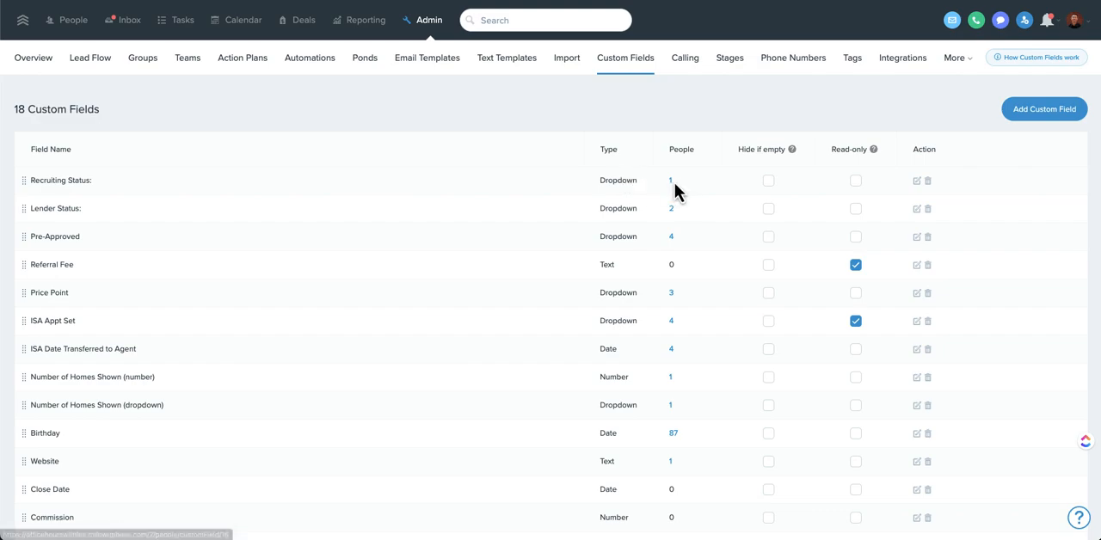
mouse_move(671, 180)
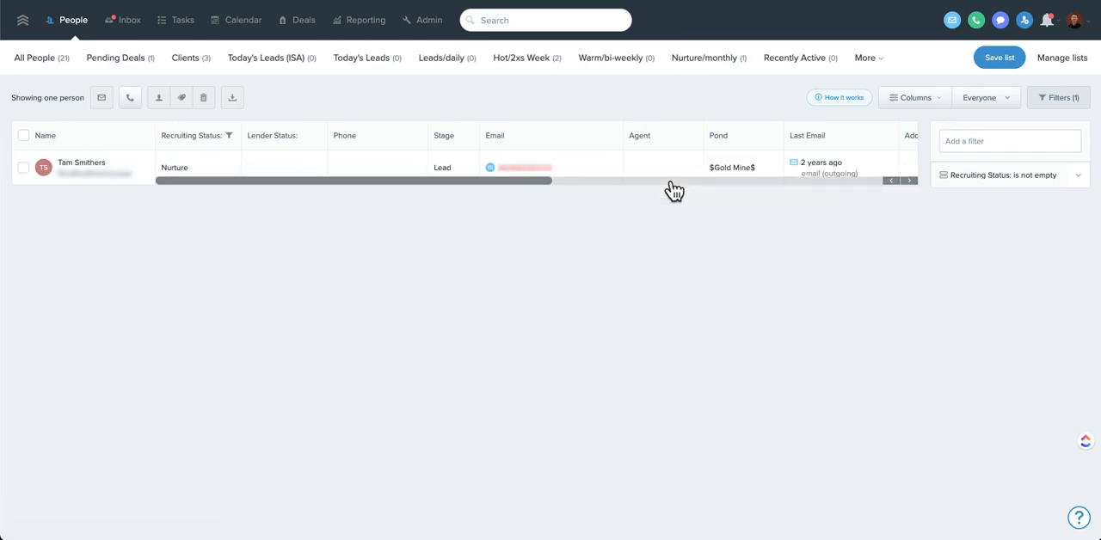
Step: Go back to the Custom Fields overview listing all 18 fields
click(428, 20)
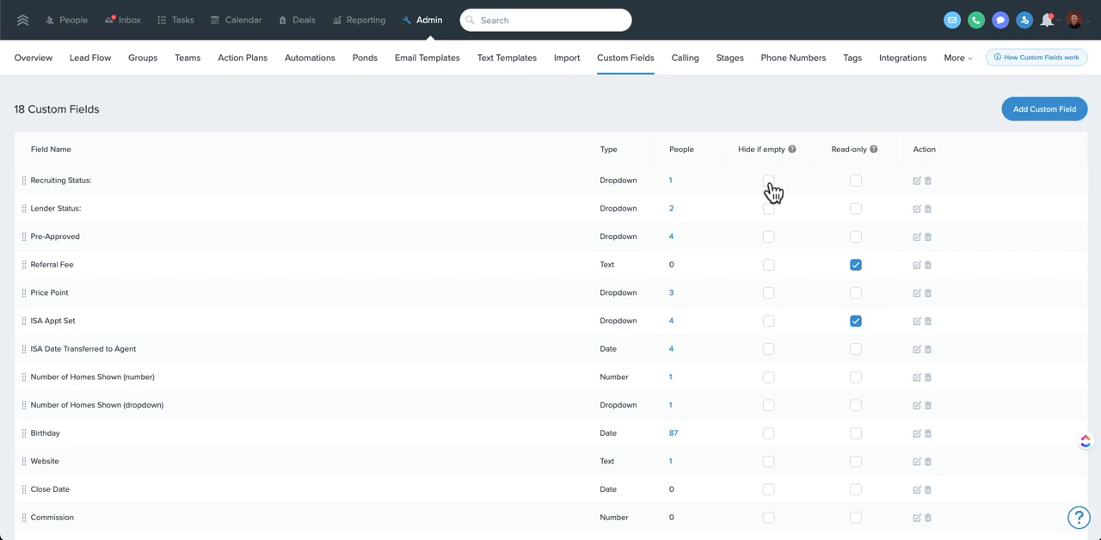
mouse_move(783, 187)
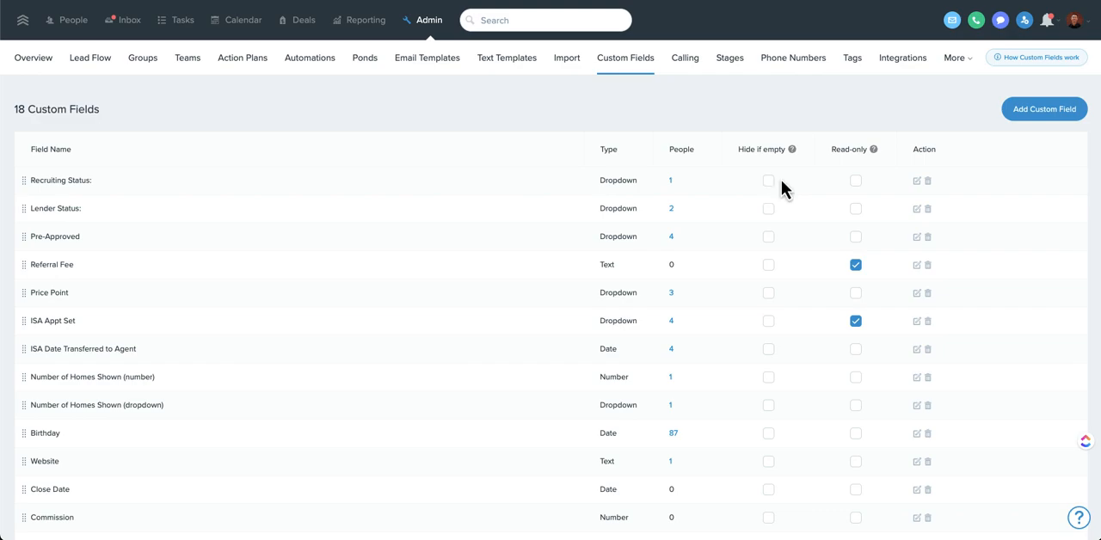
mouse_move(809, 196)
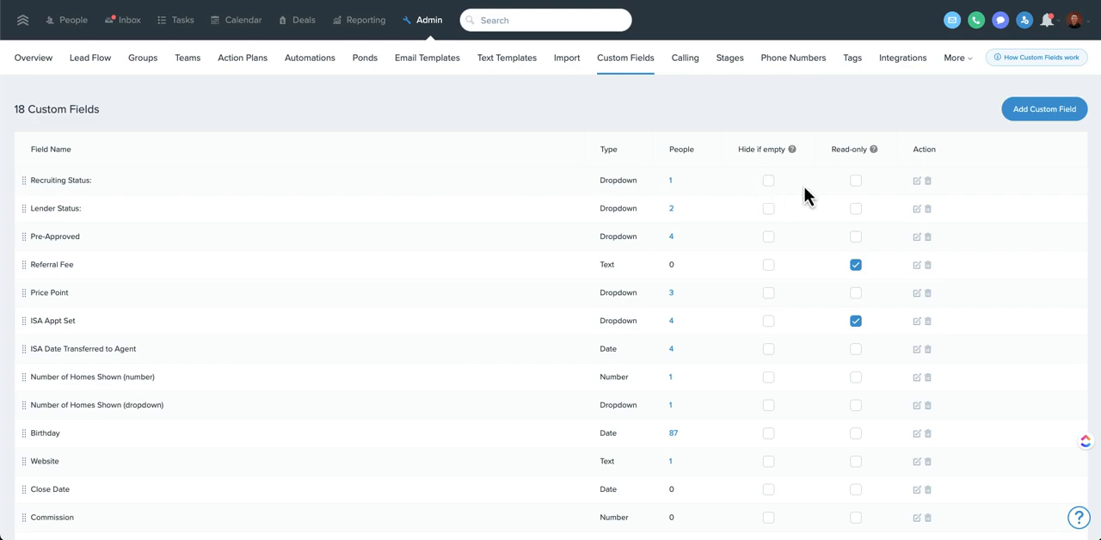
mouse_move(860, 191)
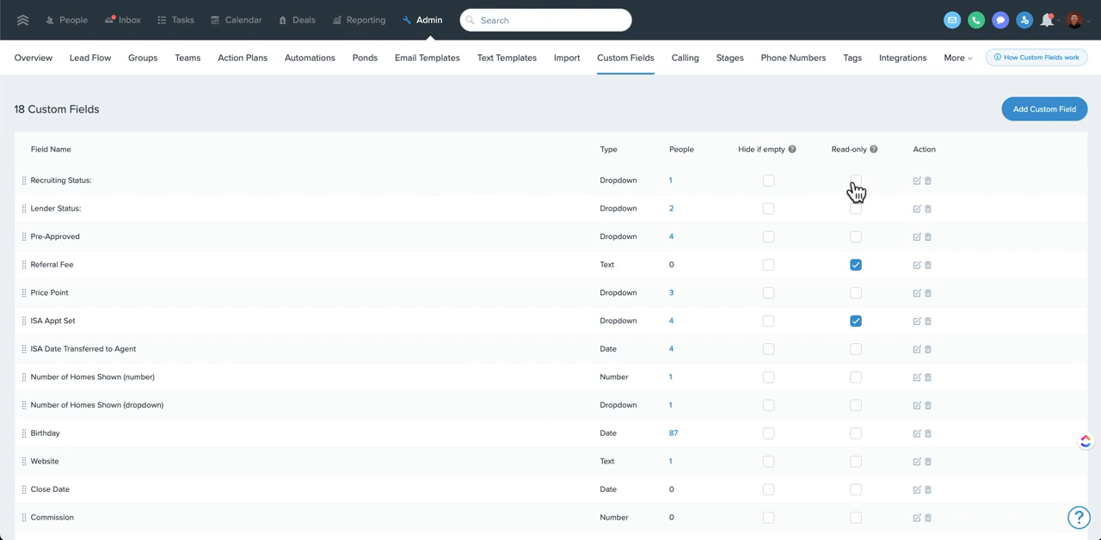
mouse_move(857, 189)
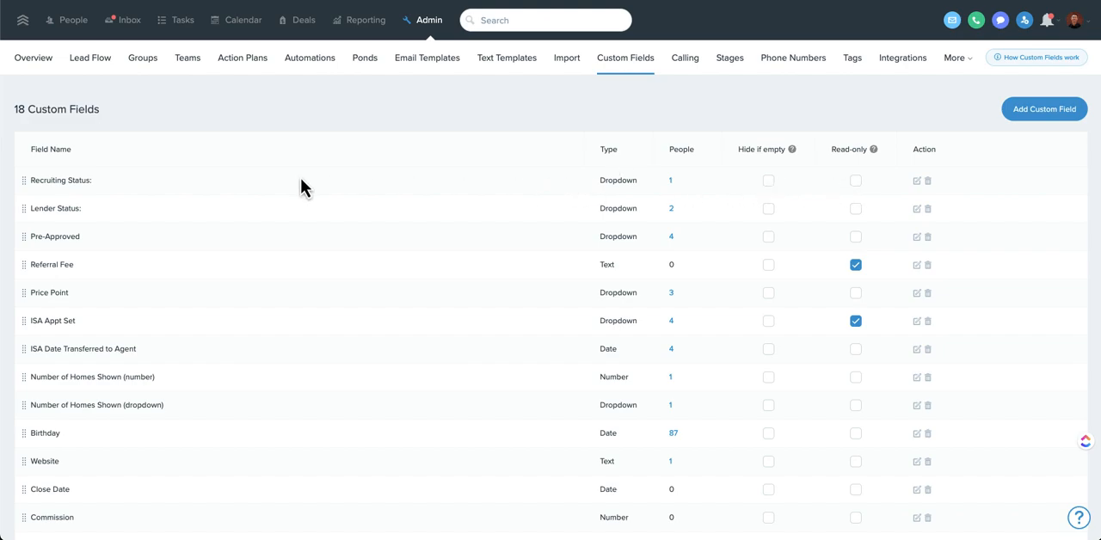
mouse_move(376, 199)
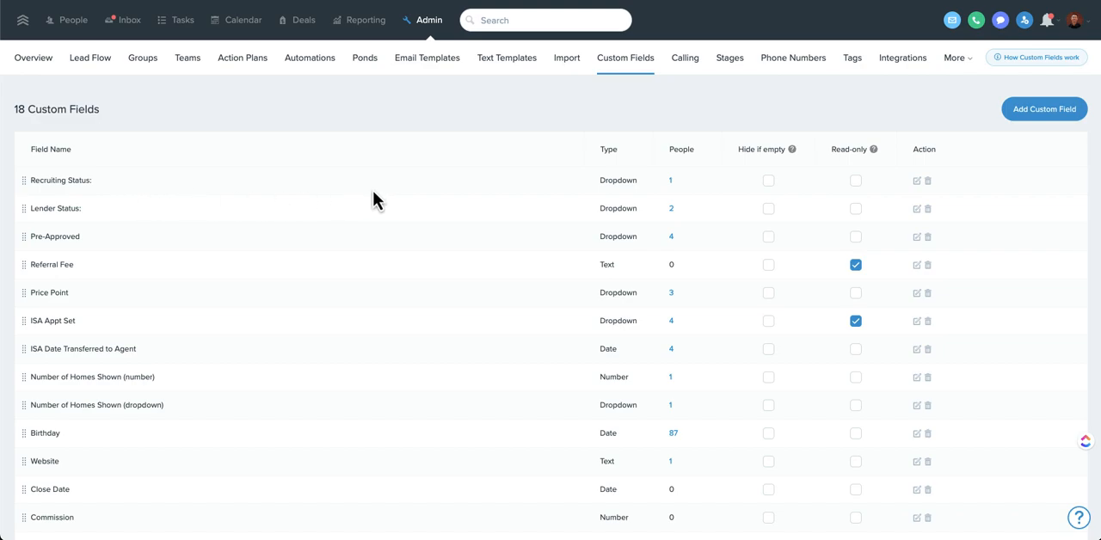
mouse_move(574, 217)
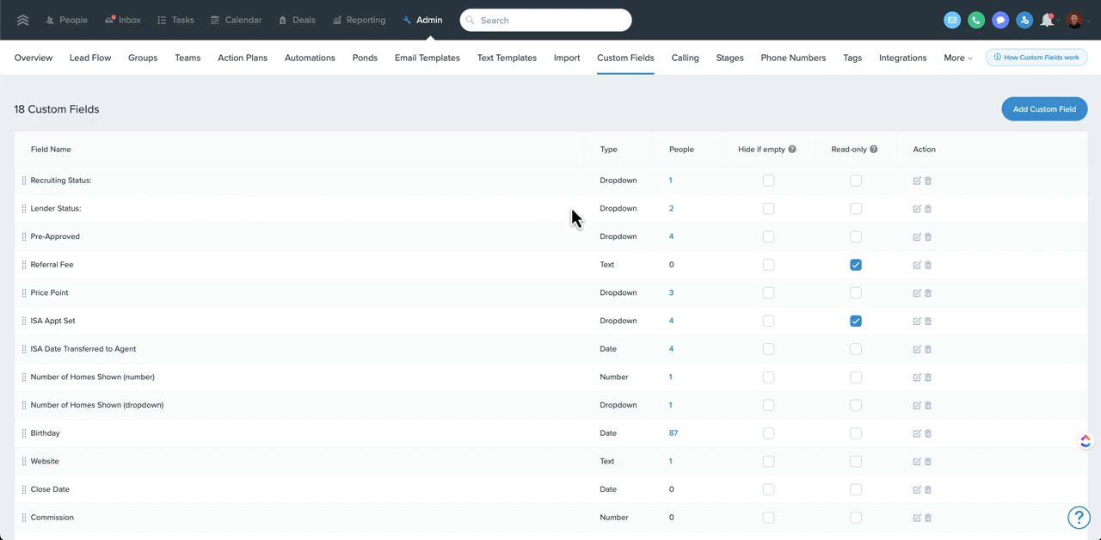
mouse_move(915, 186)
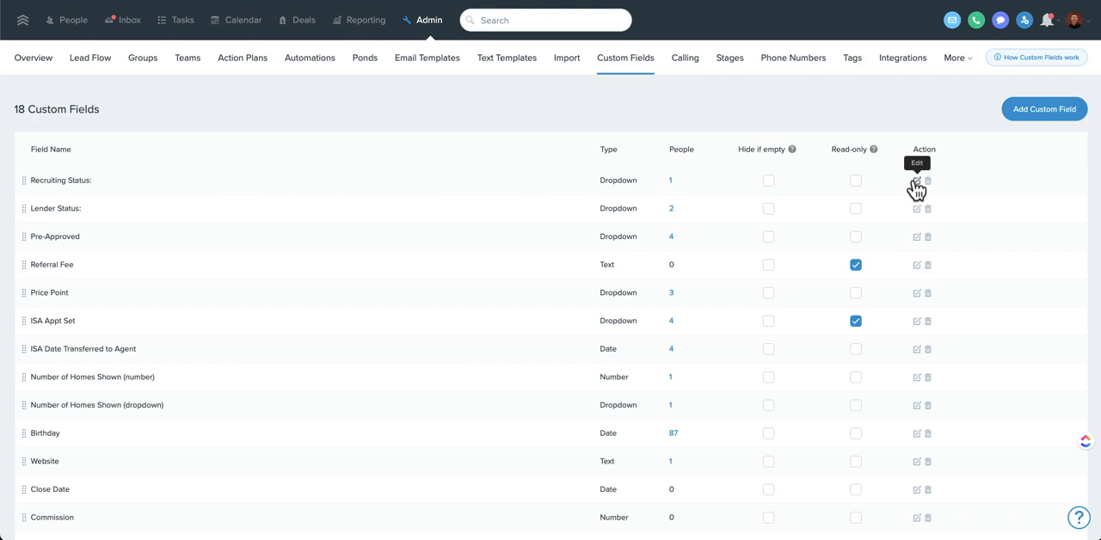
mouse_move(915, 189)
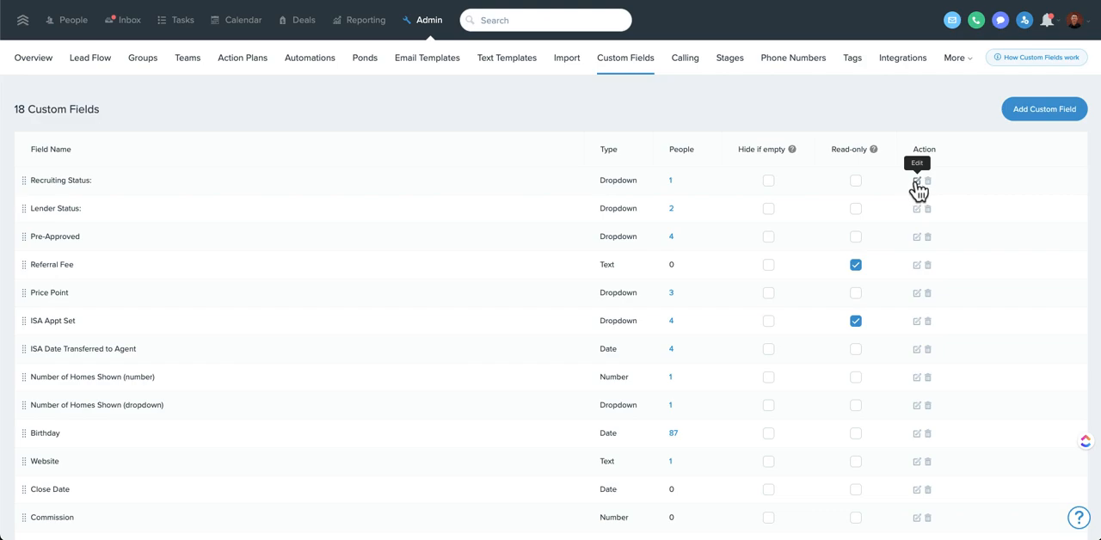
mouse_move(920, 237)
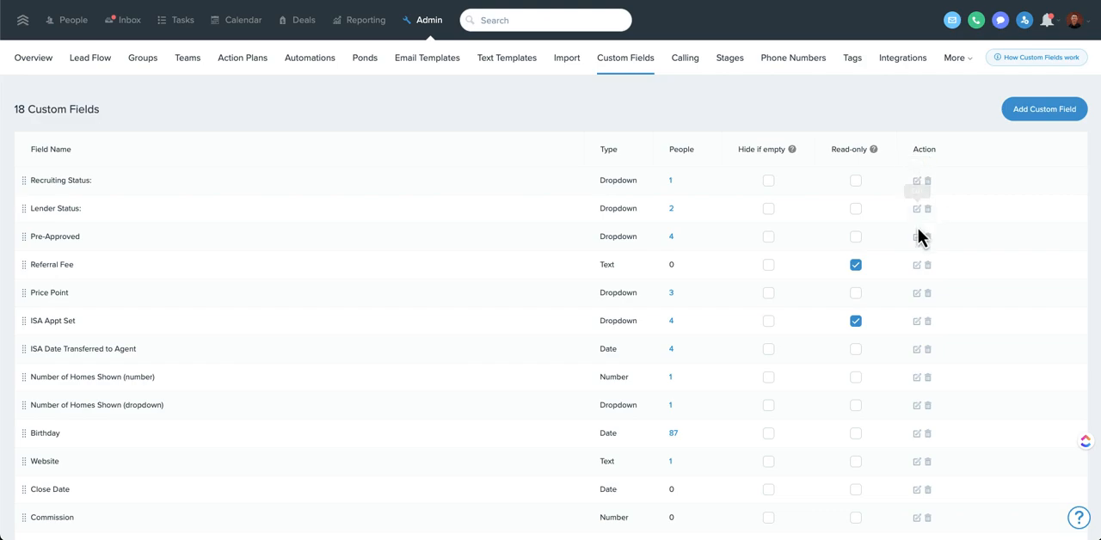
Step: Start a new custom field and choose Date as its type
click(1042, 109)
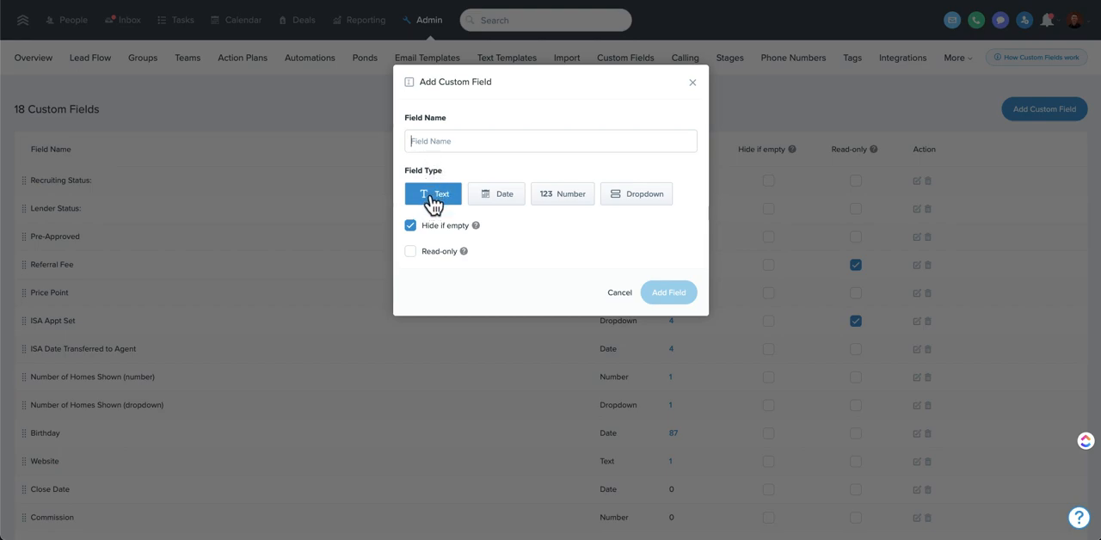
click(495, 193)
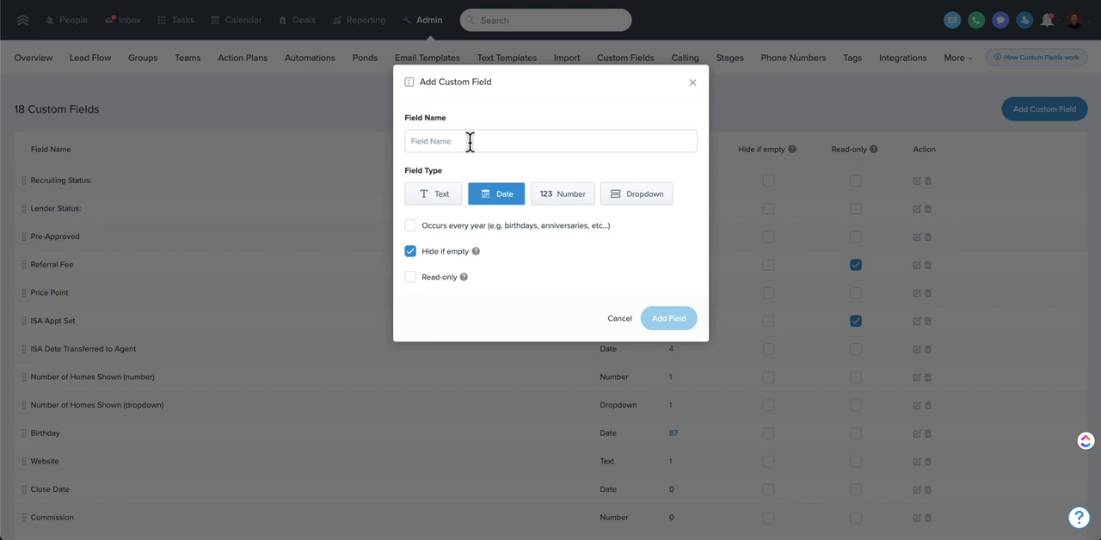
mouse_move(495, 193)
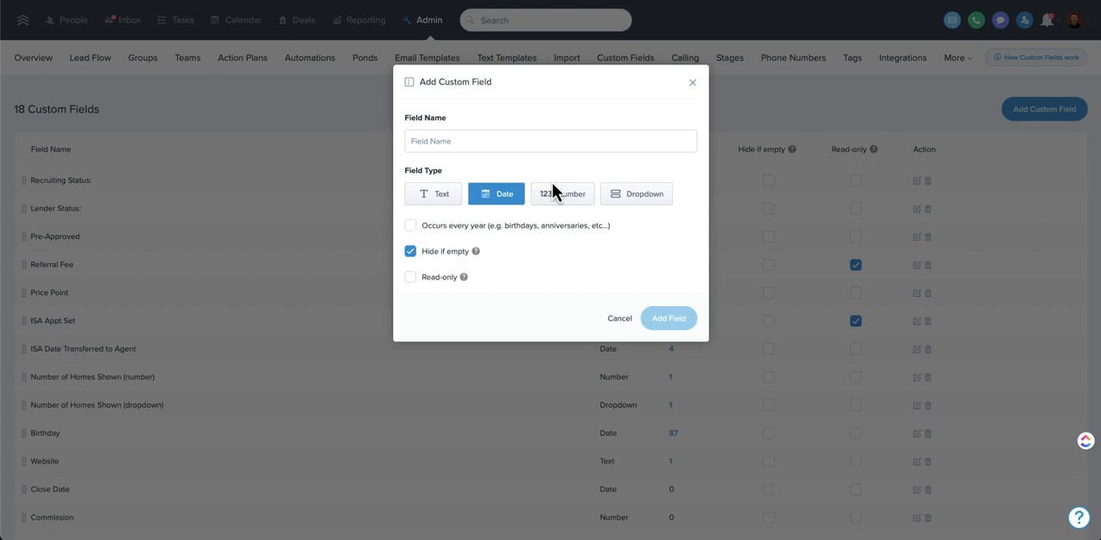
Step: Switch the new custom field's type from Date to Number
click(561, 193)
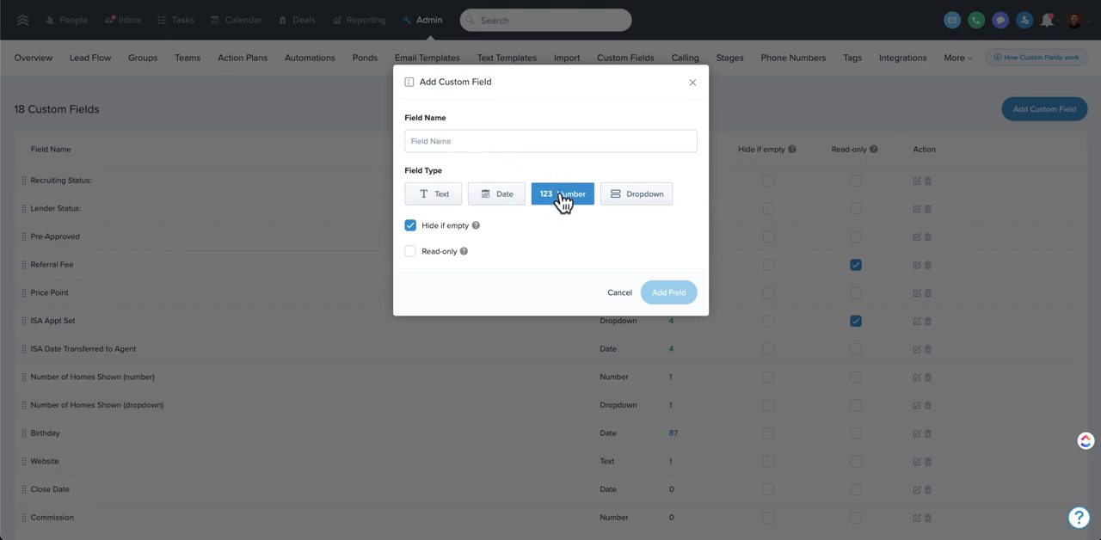
mouse_move(547, 182)
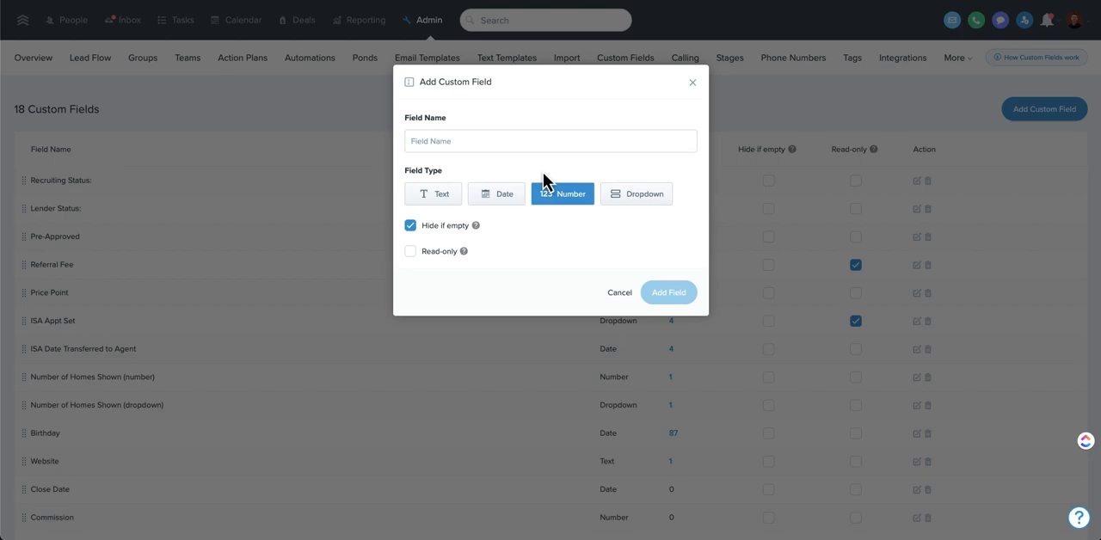
Step: Switch the new custom field's type to Dropdown with one empty option row
click(637, 193)
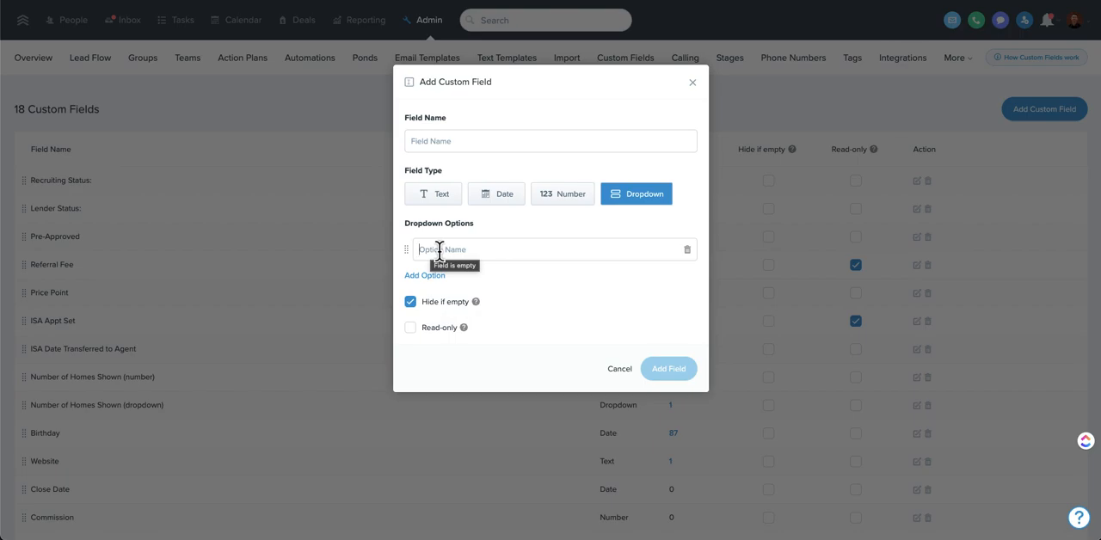
Step: Add a second empty option row to the new Dropdown field
click(424, 275)
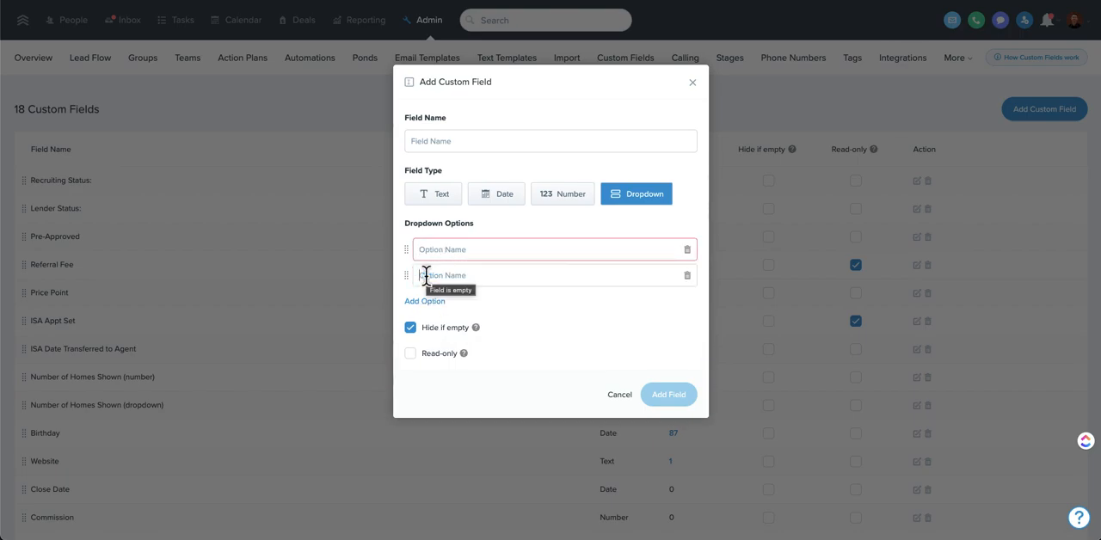
mouse_move(404, 277)
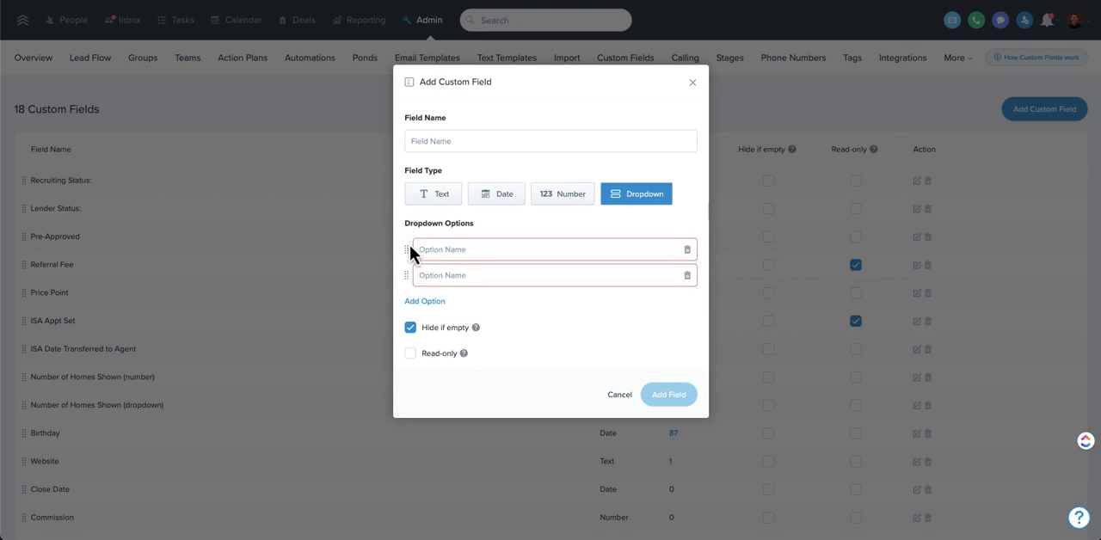
mouse_move(475, 259)
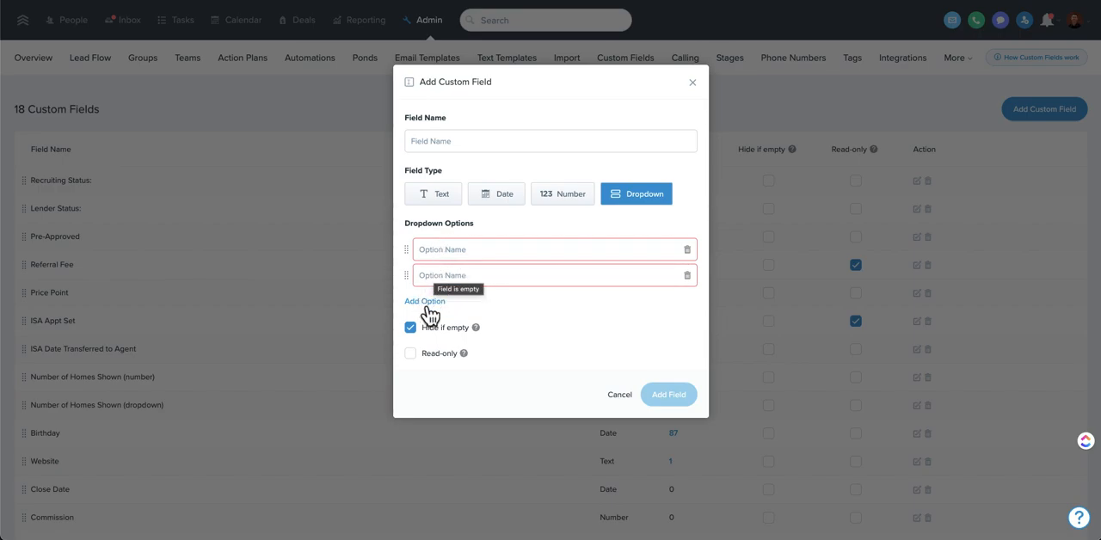
mouse_move(444, 327)
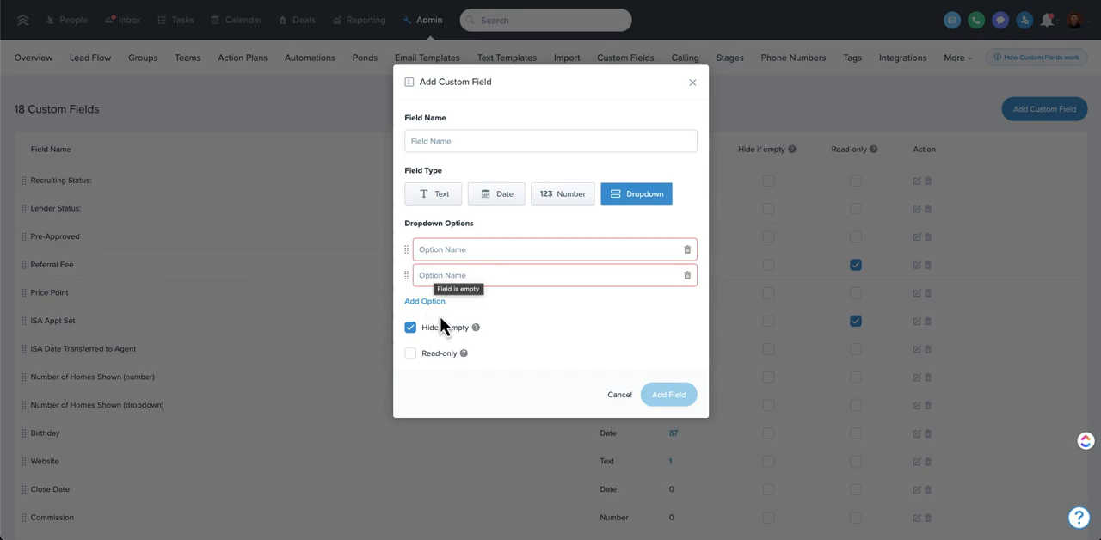
mouse_move(409, 267)
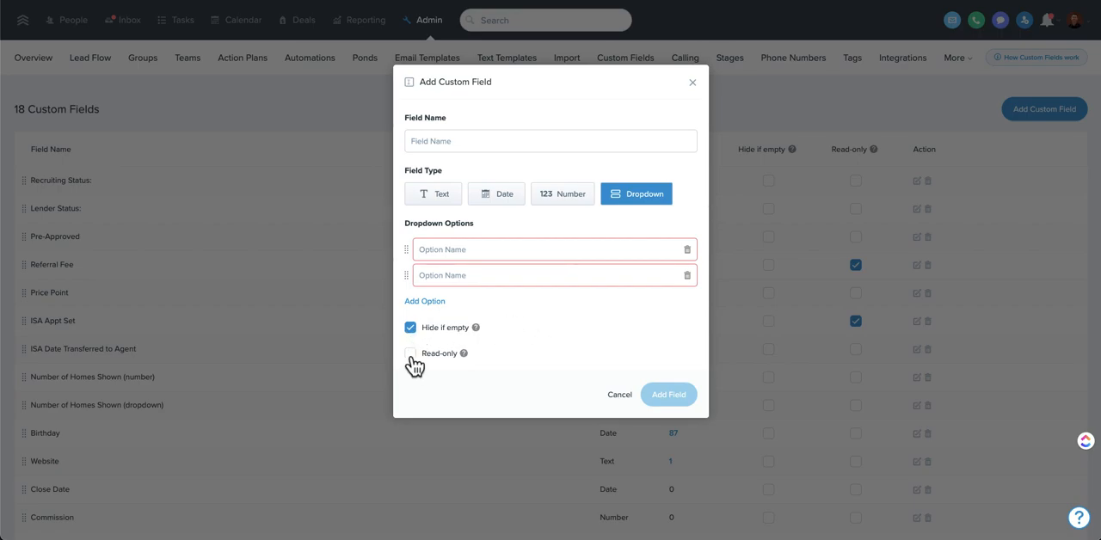
mouse_move(496, 313)
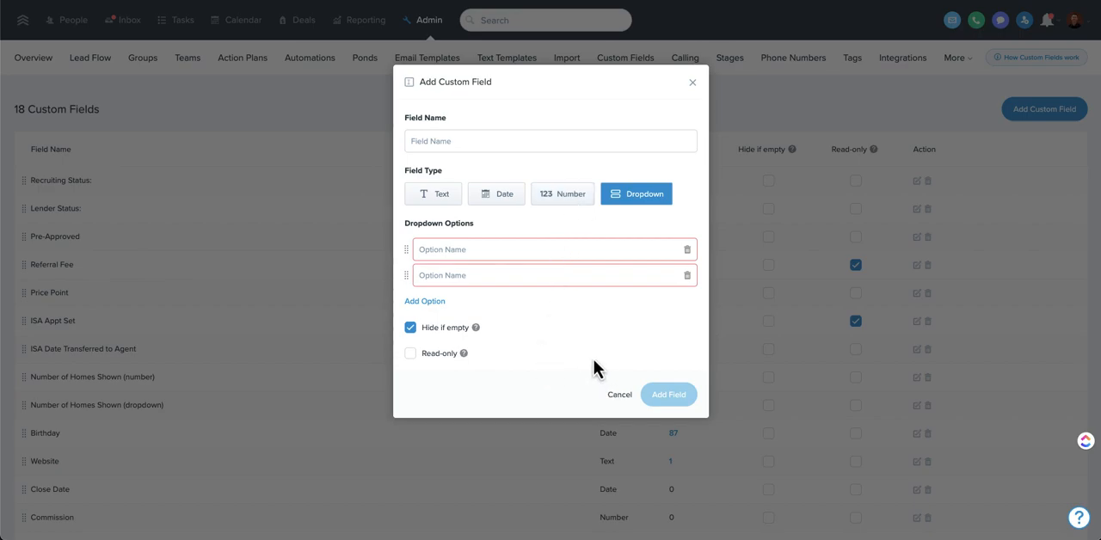
mouse_move(593, 365)
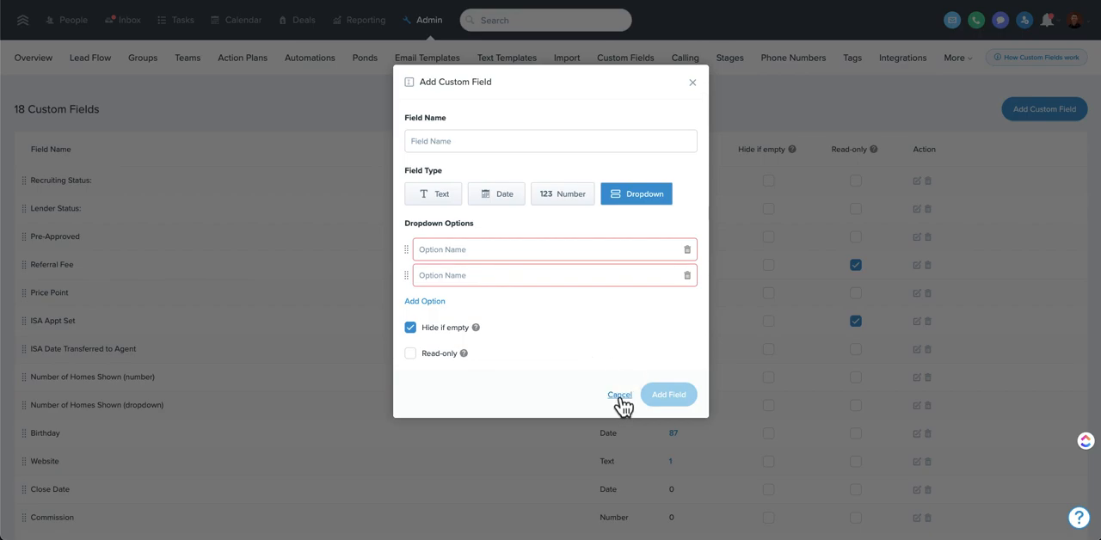
Step: Cancel the blank new field and open Recruiting Status in the Edit Custom Field dialog
click(619, 396)
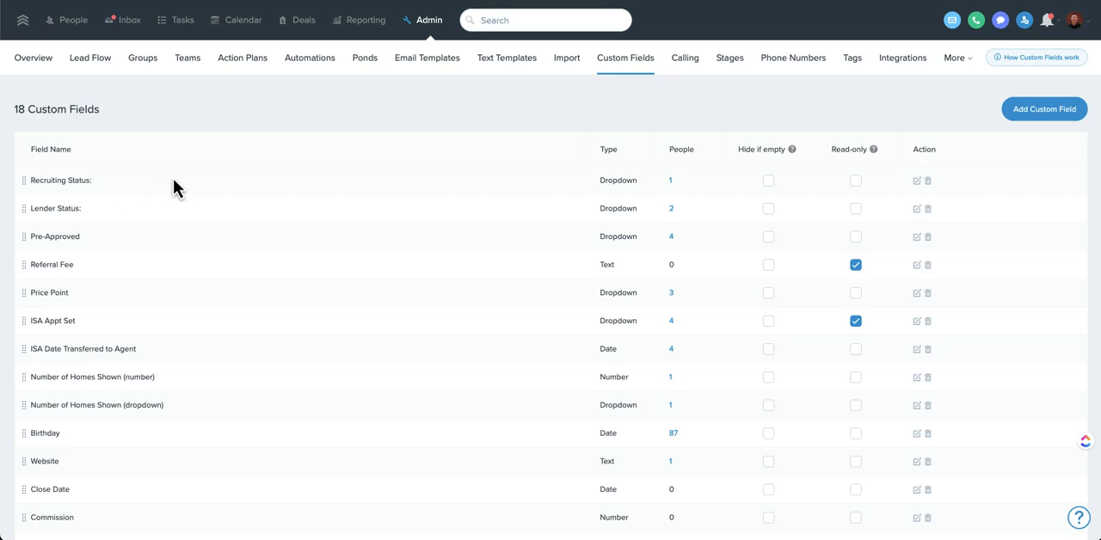
click(916, 179)
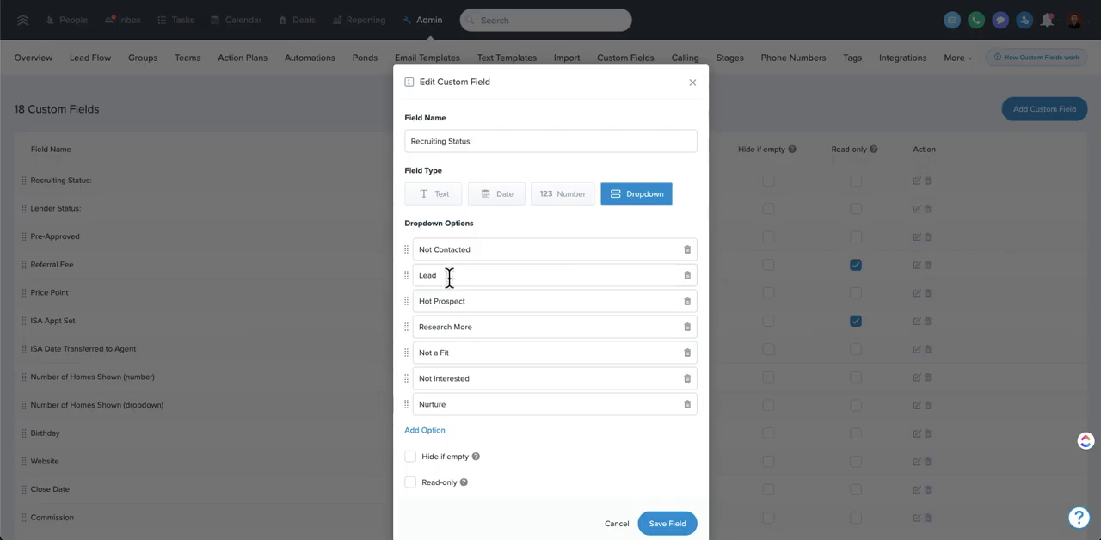
mouse_move(471, 327)
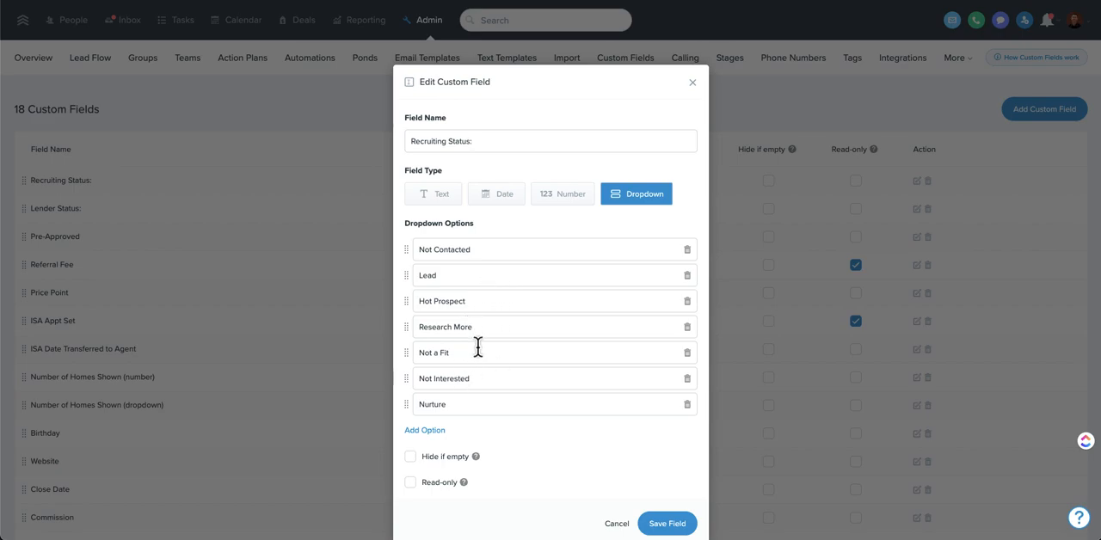
mouse_move(491, 378)
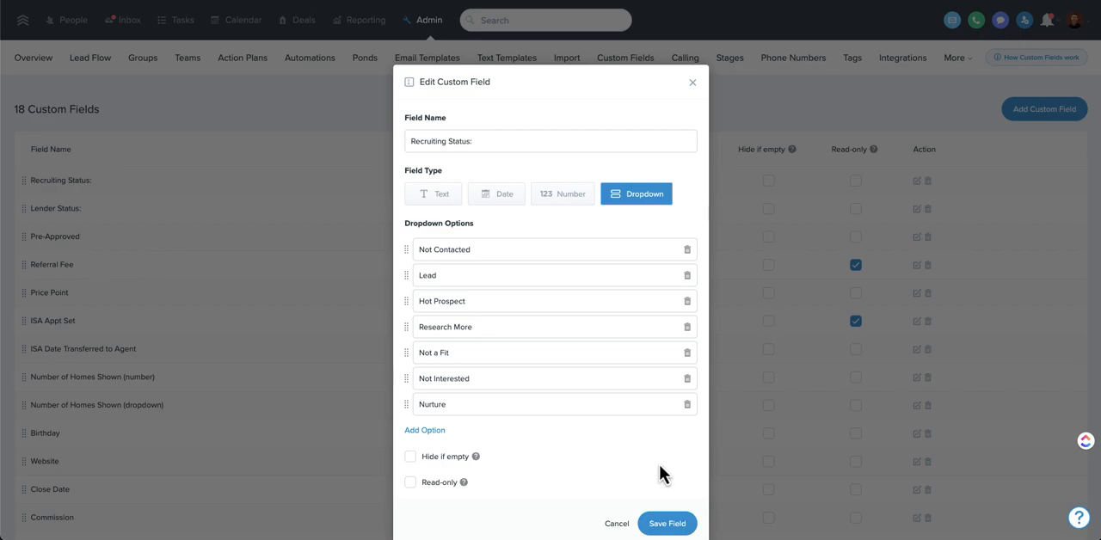
mouse_move(643, 468)
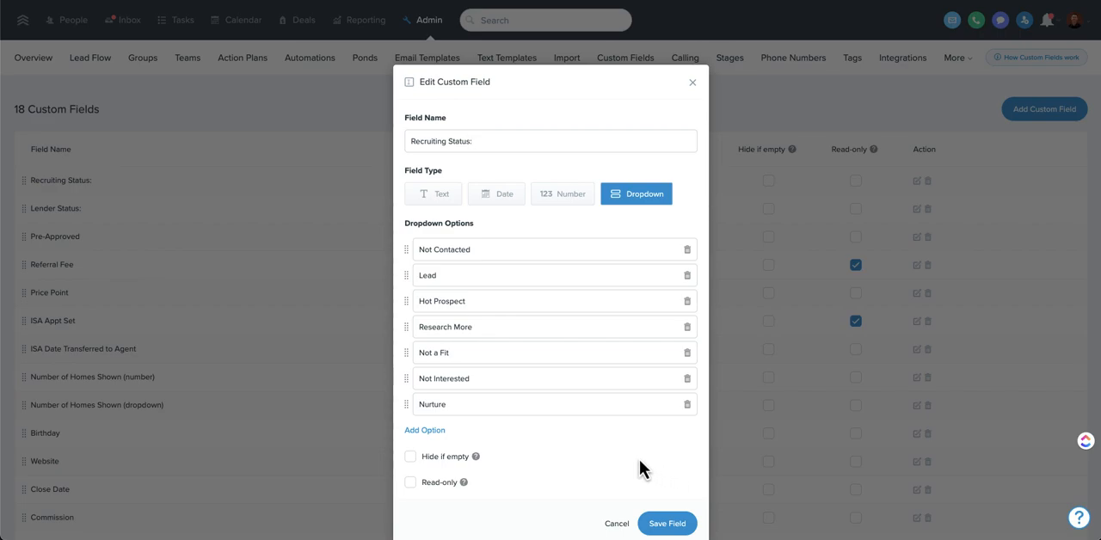
mouse_move(502, 326)
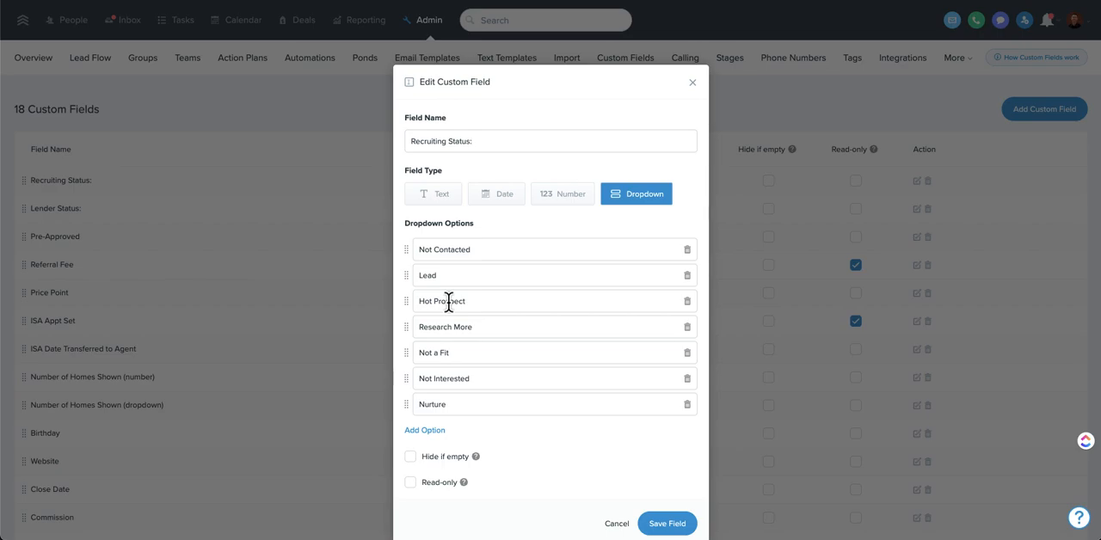
Step: Close the Recruiting Status editor and scroll through the 18-field Custom Fields list
click(668, 523)
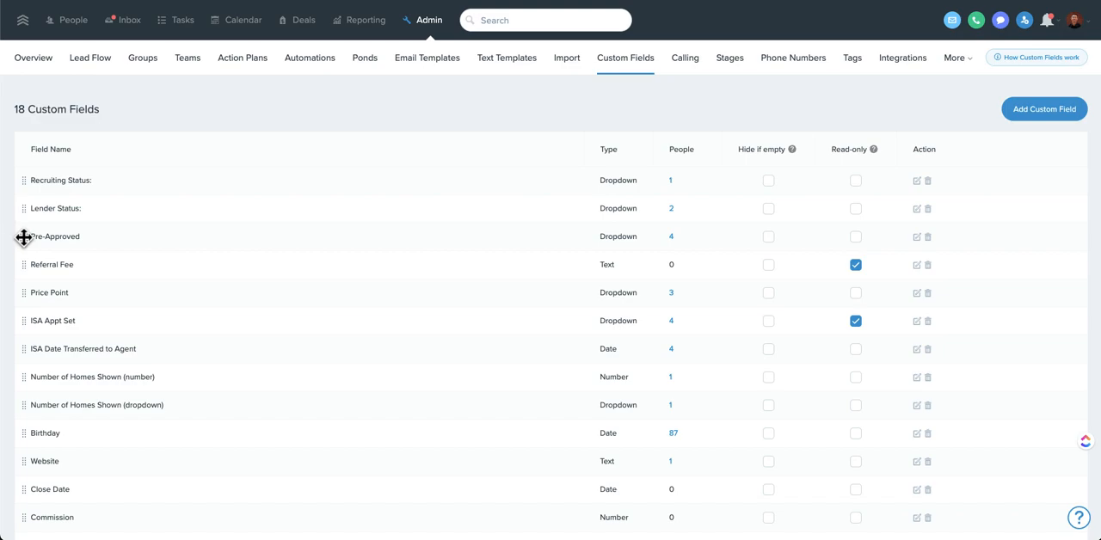
mouse_move(31, 337)
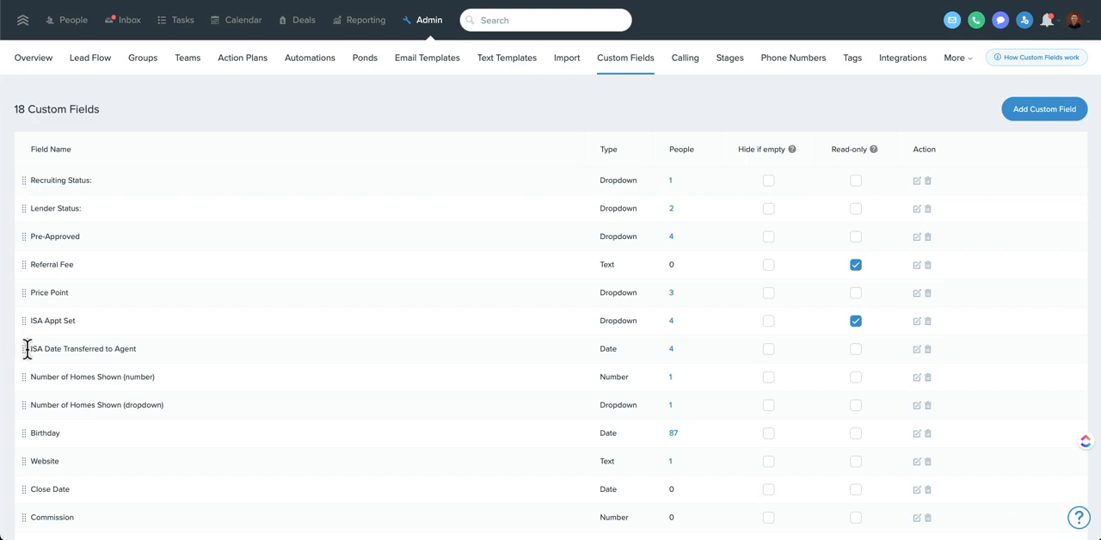
mouse_move(93, 238)
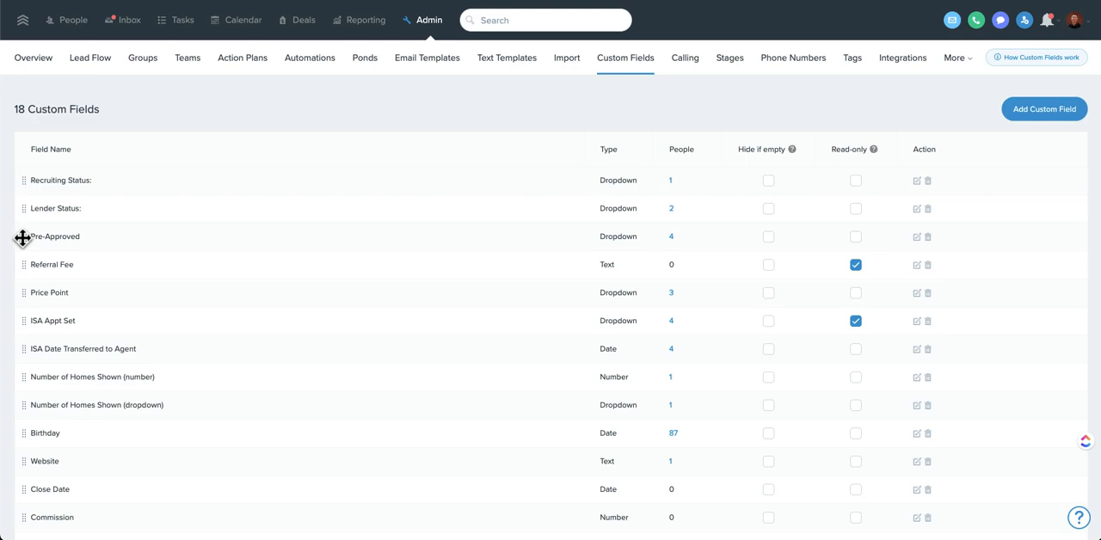
scroll(down, 3)
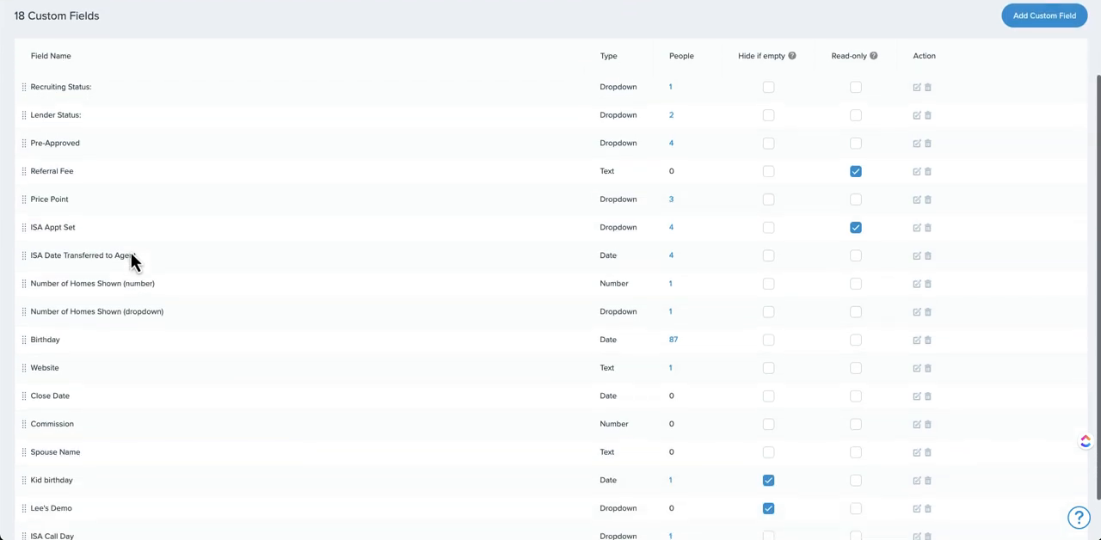
scroll(down, 3)
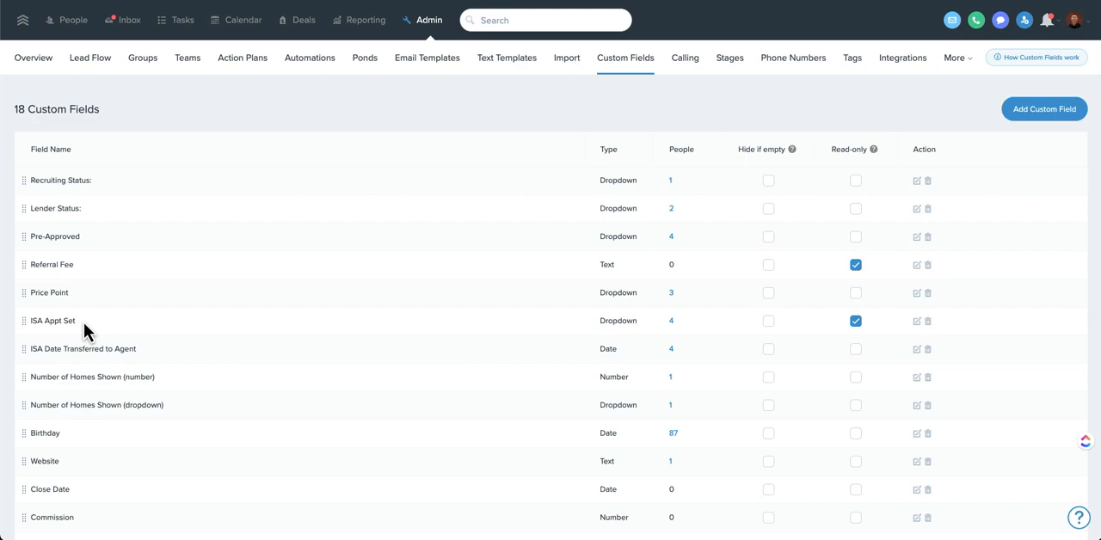
mouse_move(430, 28)
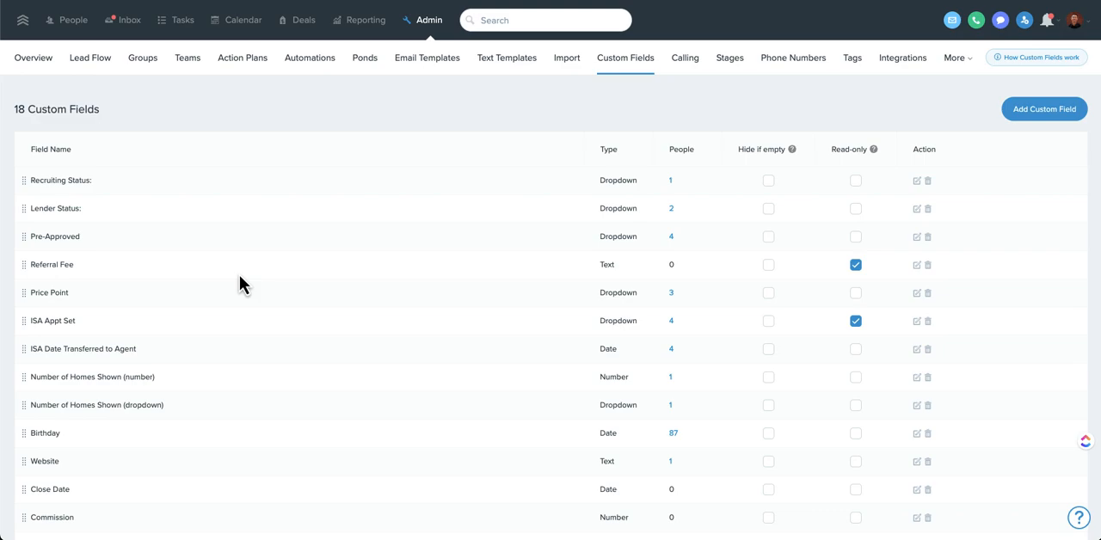
mouse_move(148, 241)
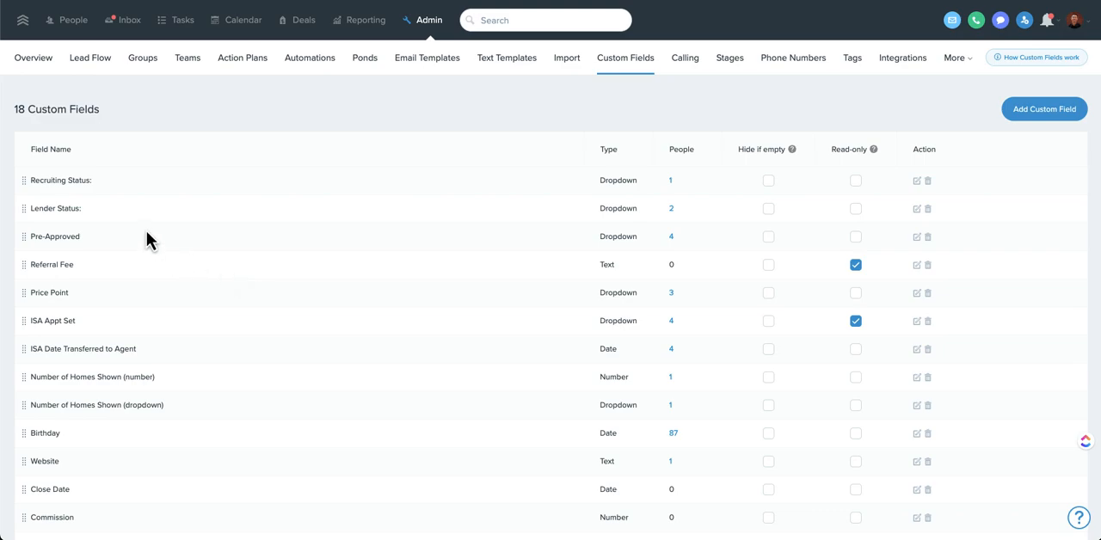